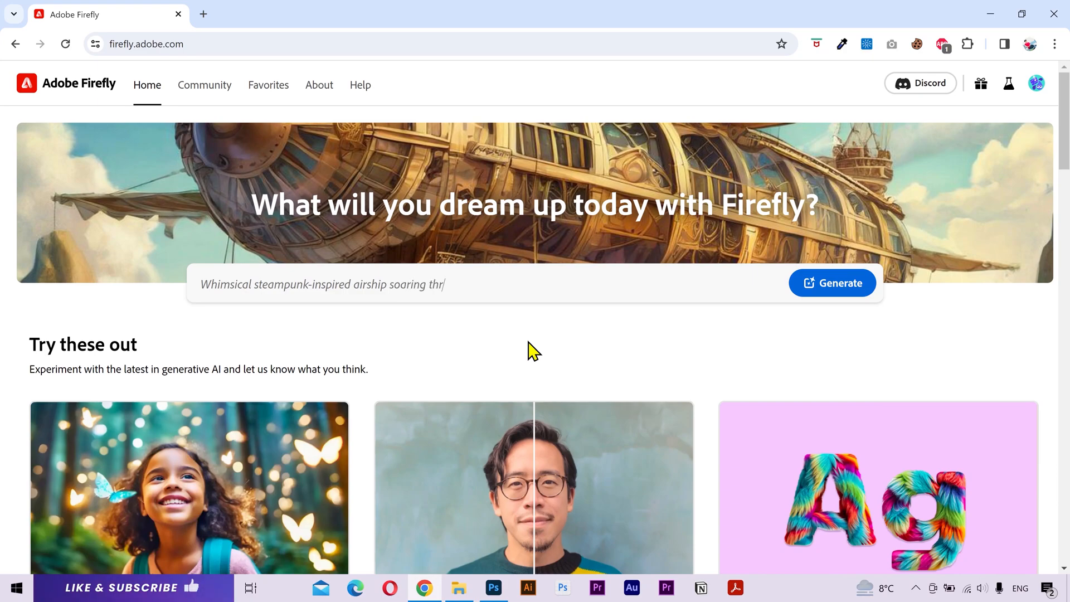
- Enter the Text effects generator, try the chocolate chip cookie sample, and return to its gallery
scroll(down, 3)
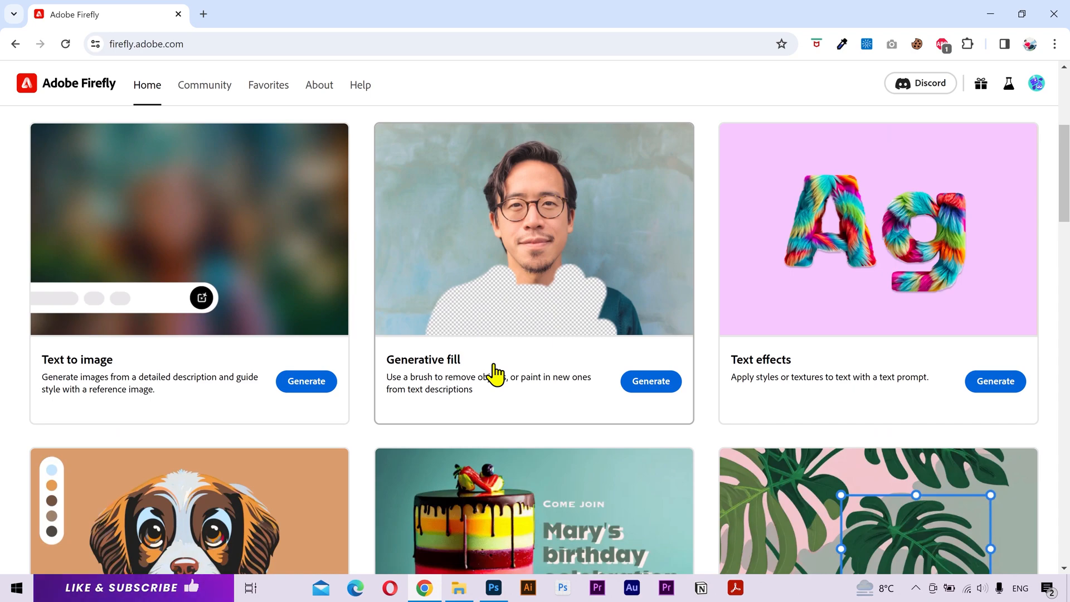
mouse_move(556, 360)
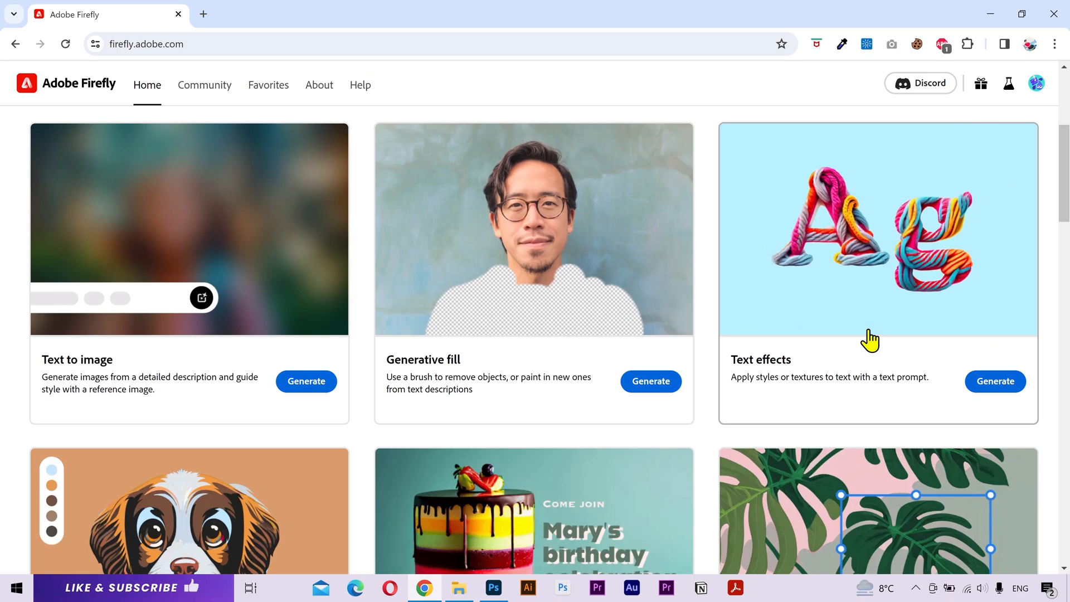
click(994, 381)
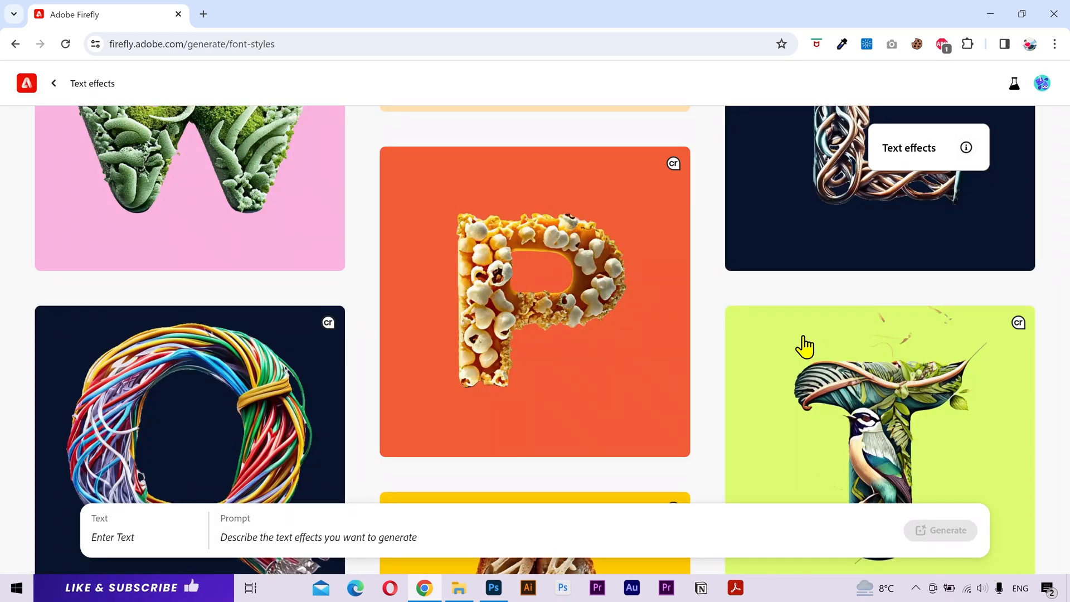
scroll(down, 3)
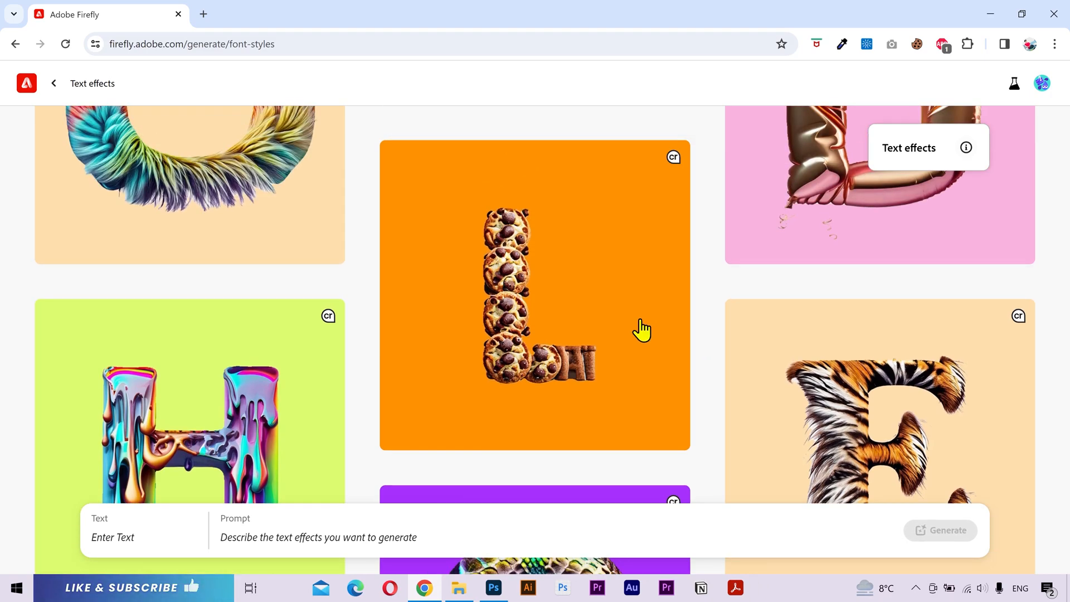
click(535, 297)
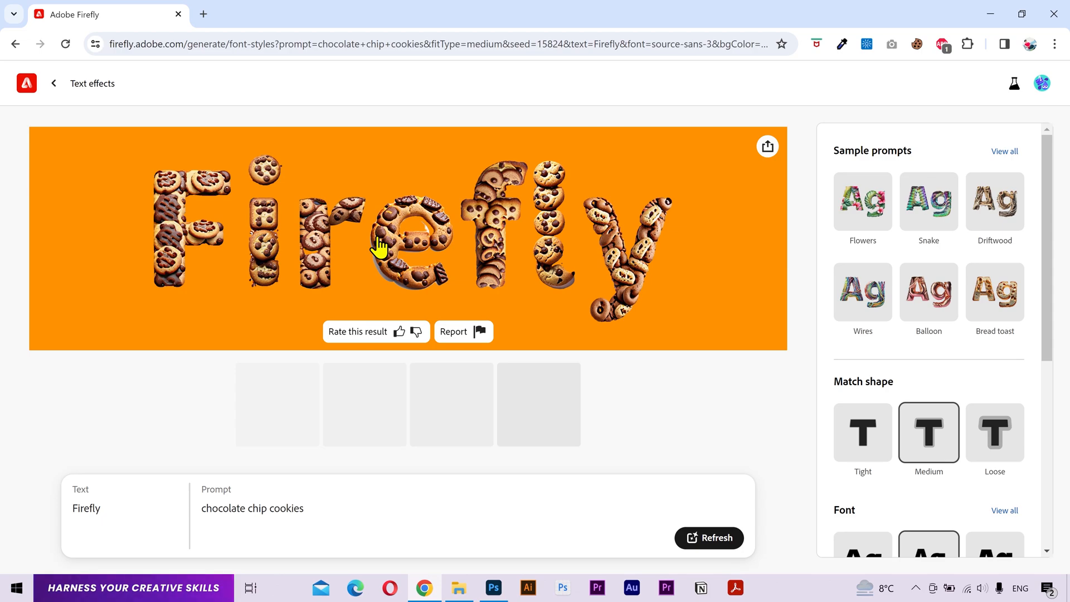
click(53, 84)
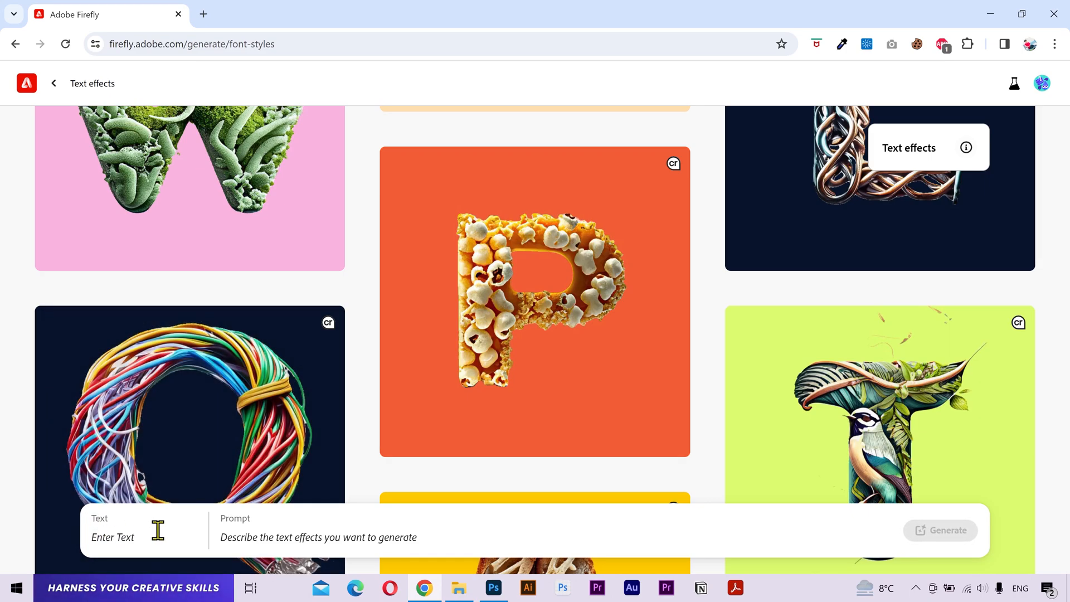
mouse_move(293, 536)
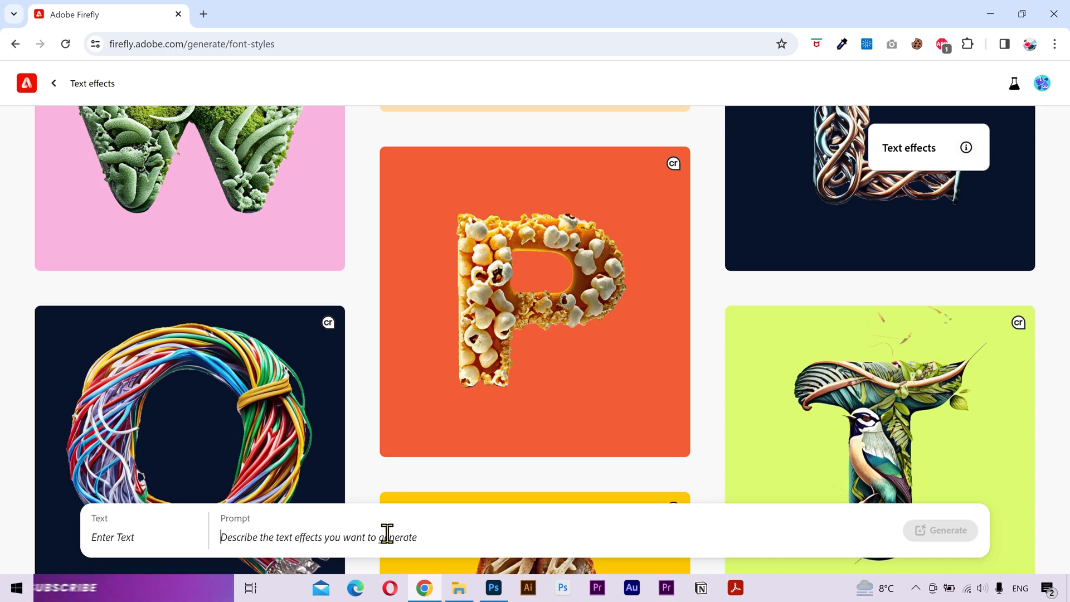
- Generate TASTY with the prompt 'Burger', then begin a new 'burger with pizza and' prompt
text(Burger)
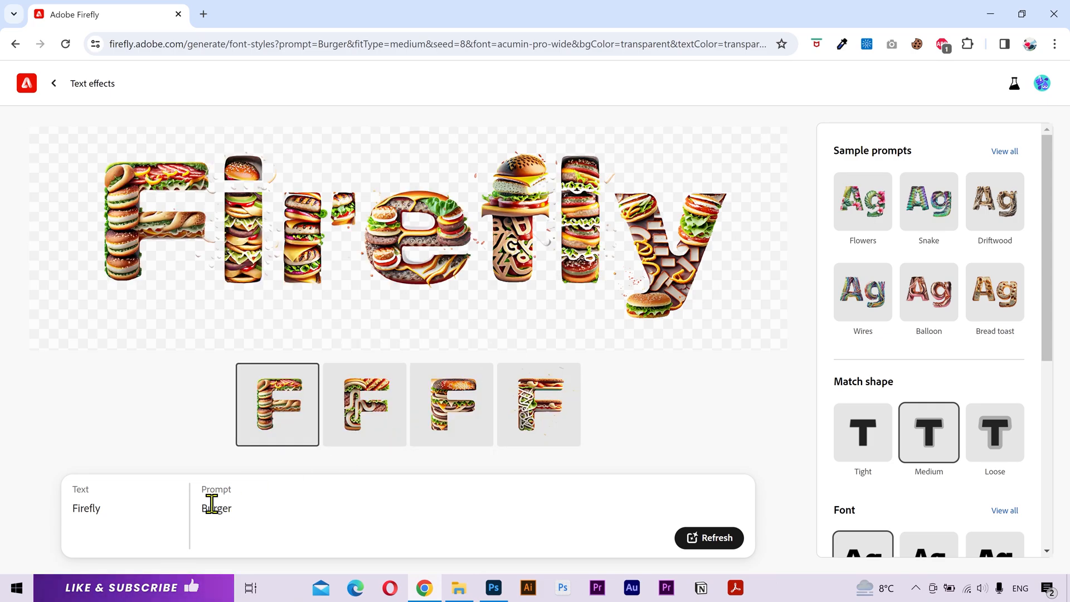
text(TASTY)
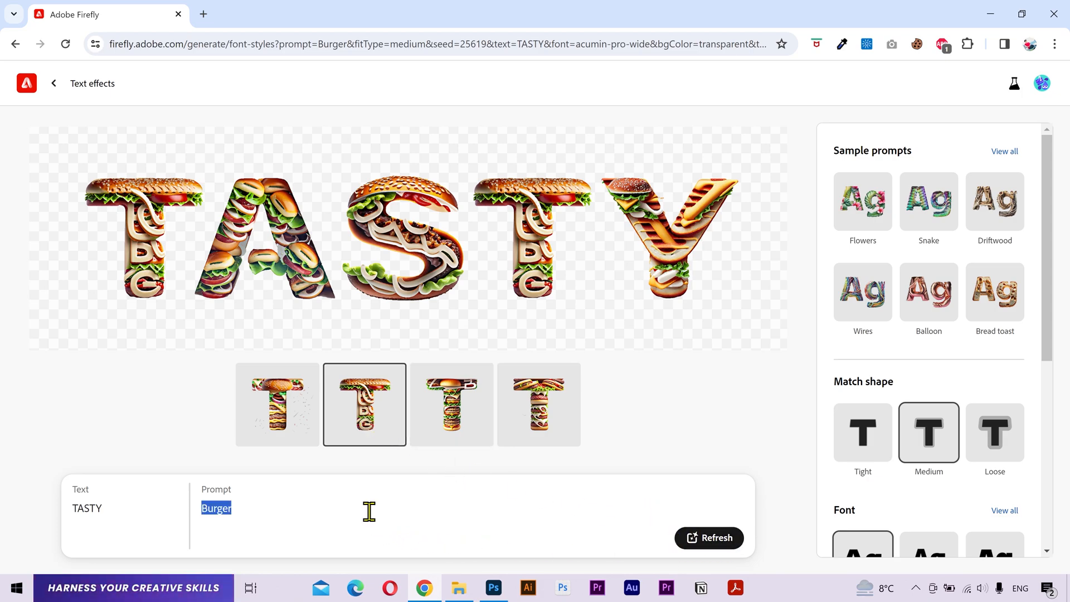
text(burg)
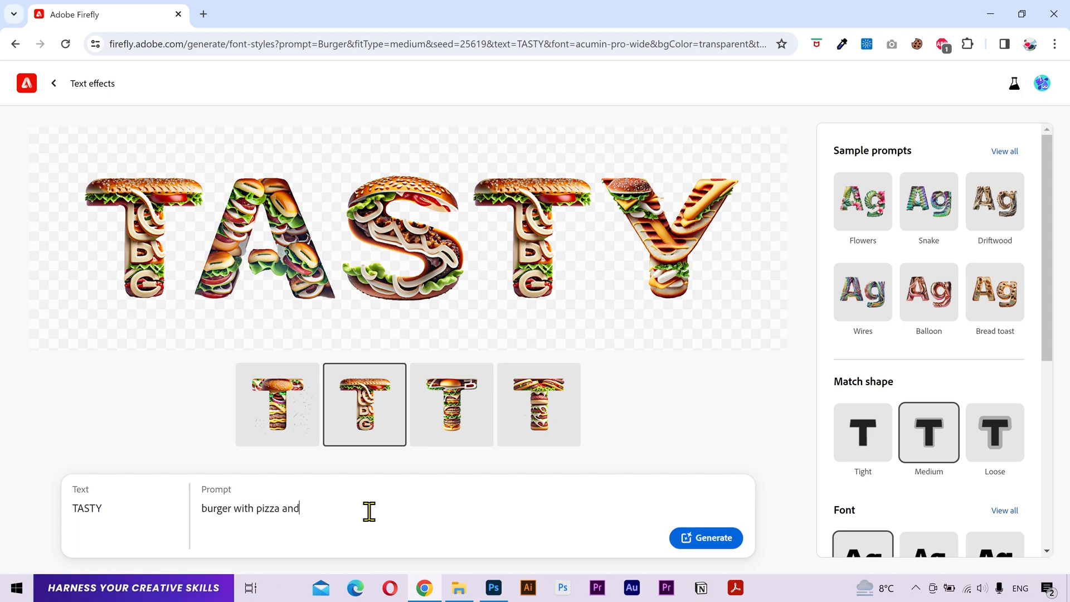
- Regenerate TASTY as 'burger with pizza and fries' and settle on the third variation
click(705, 537)
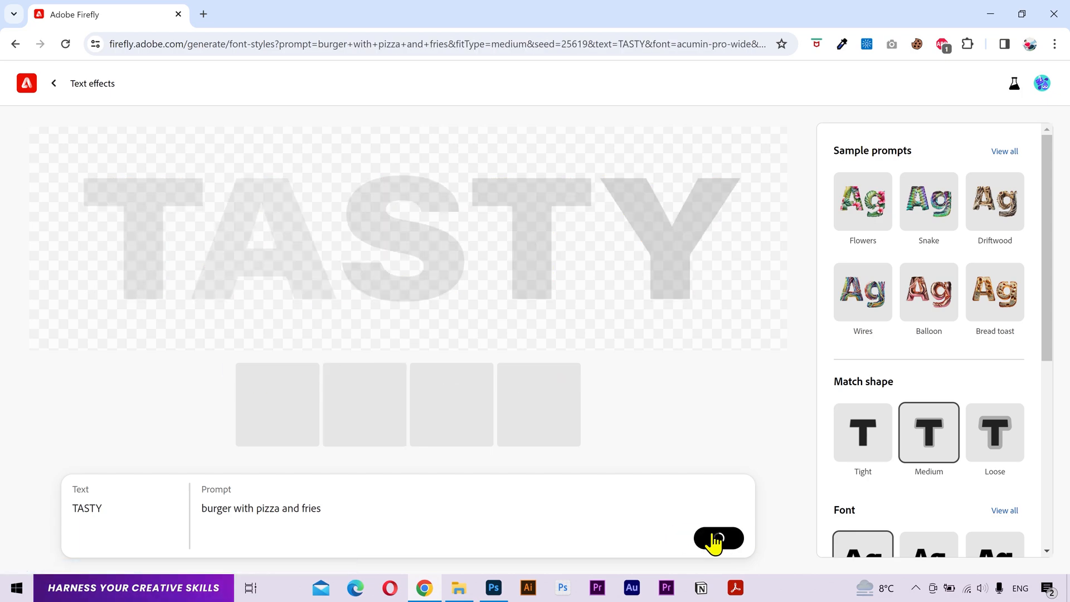
click(717, 539)
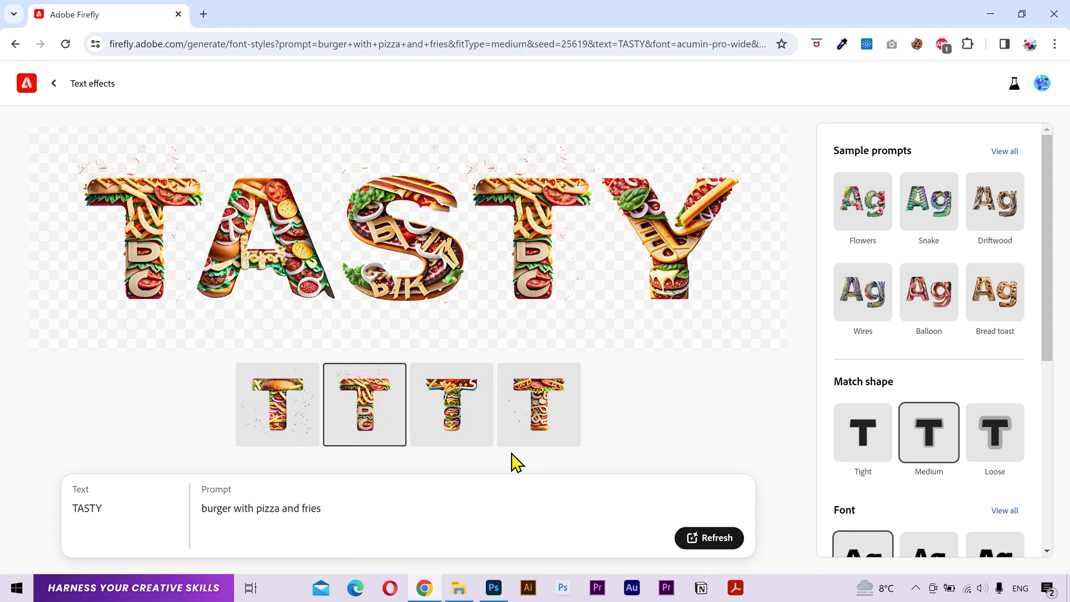
click(451, 404)
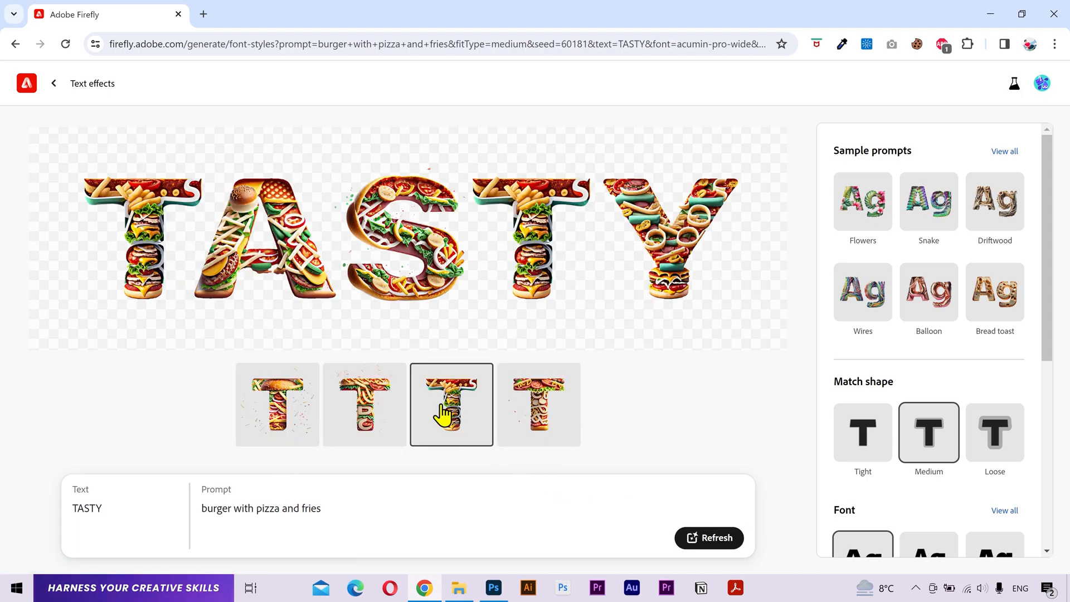
click(278, 403)
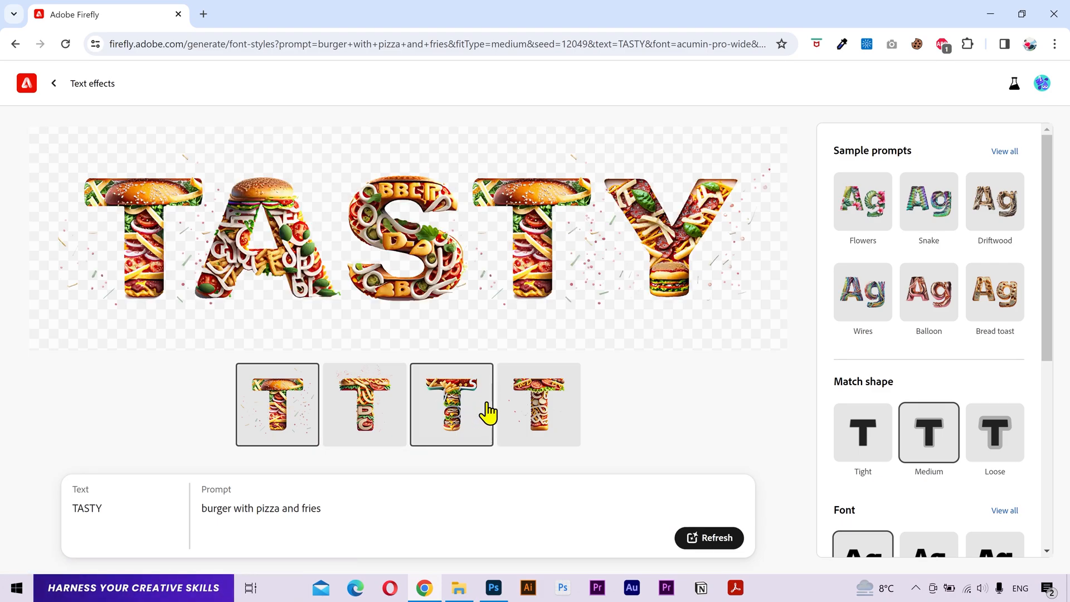
click(538, 404)
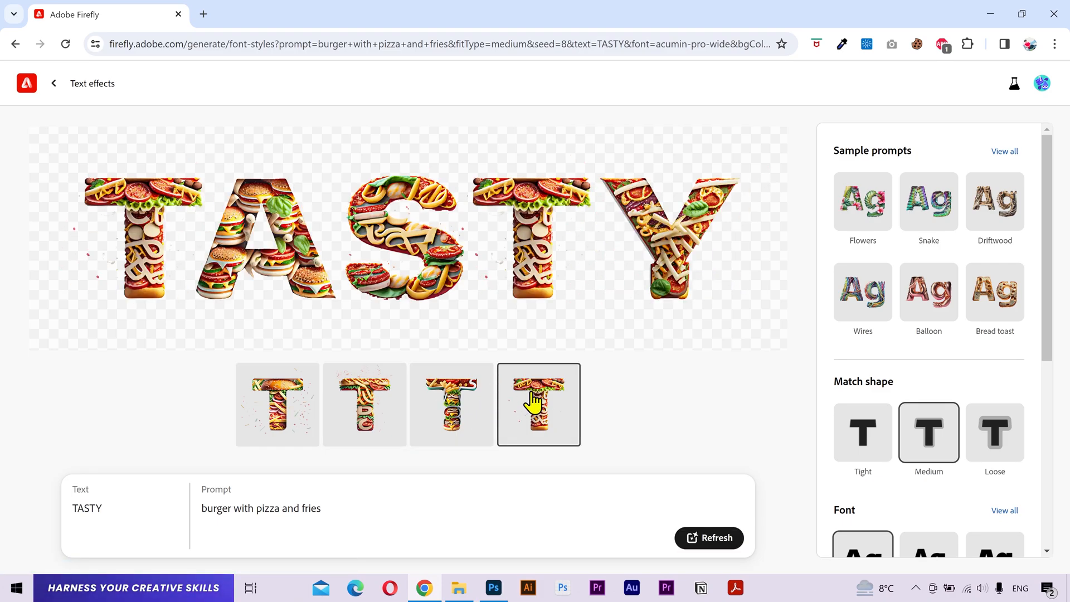
click(451, 403)
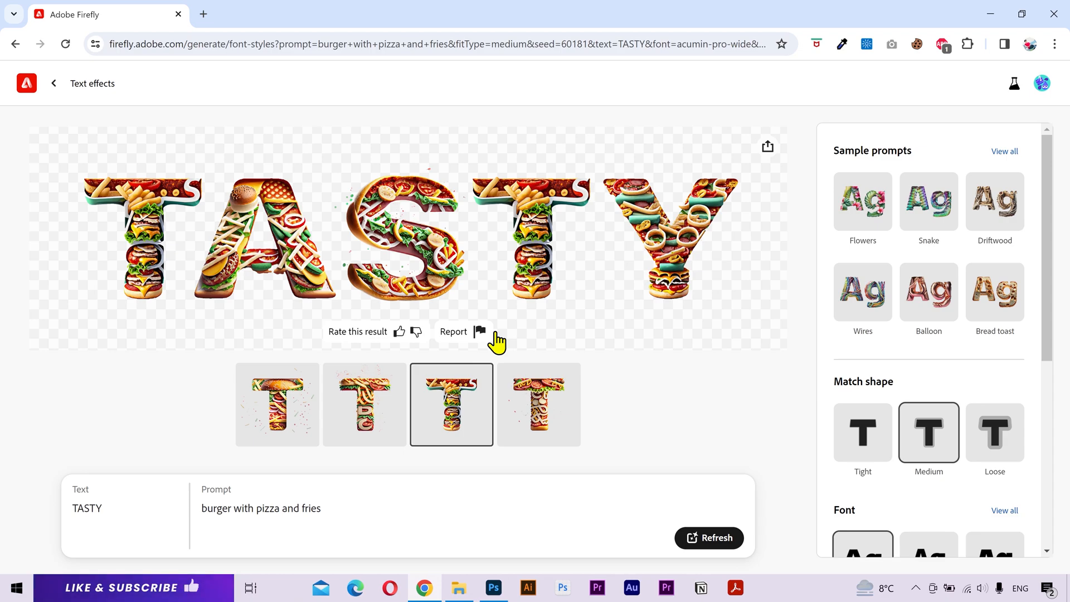
- Download the chosen TASTY image via Share > Download
click(767, 146)
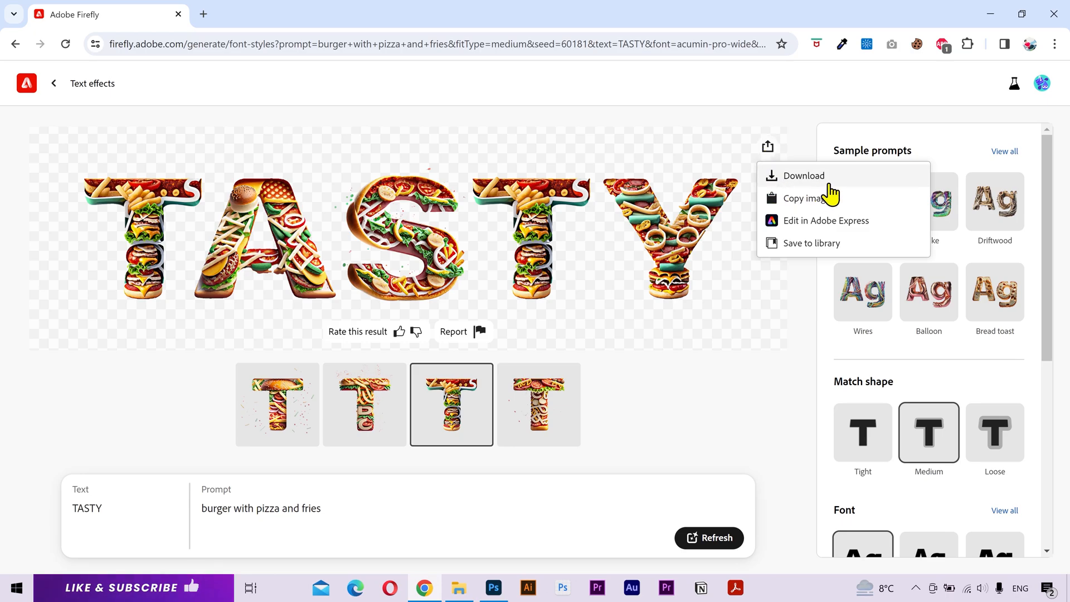
click(803, 175)
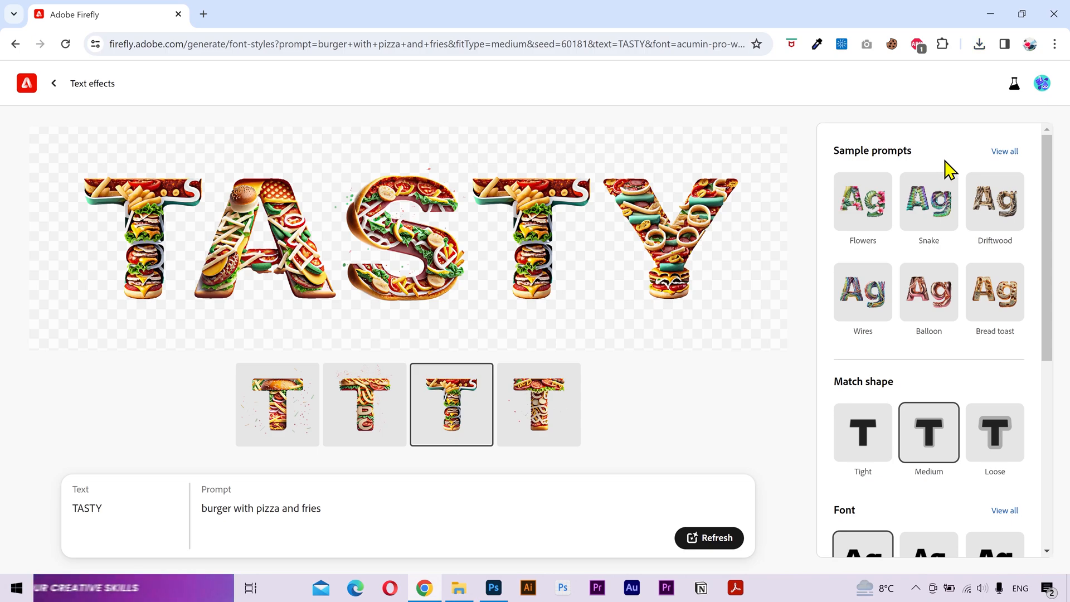
- Apply the Flowers sample prompt and set the text to HOPE
click(1004, 151)
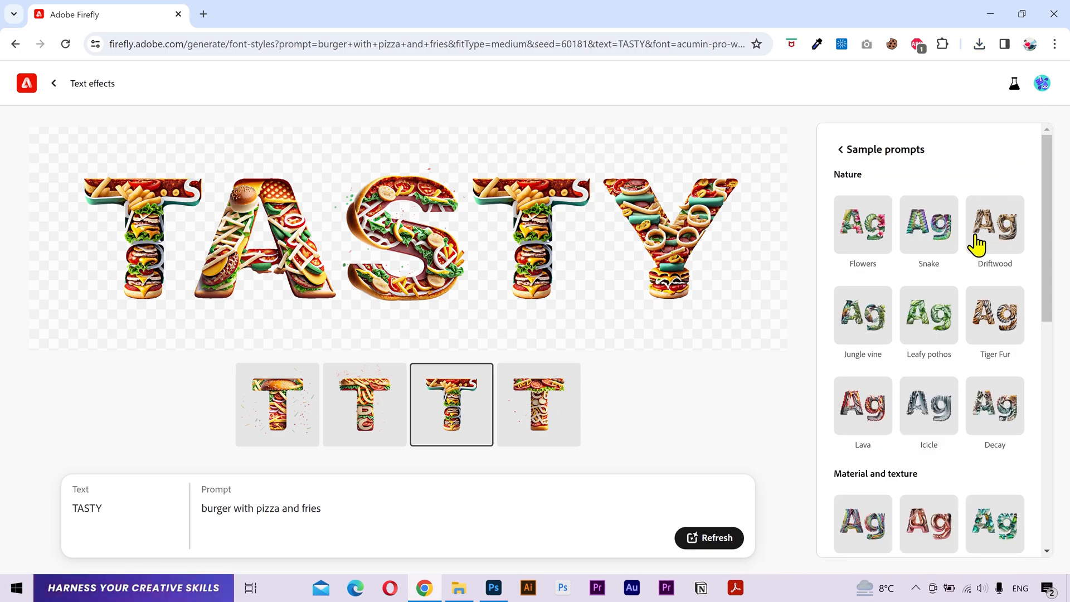
scroll(down, 3)
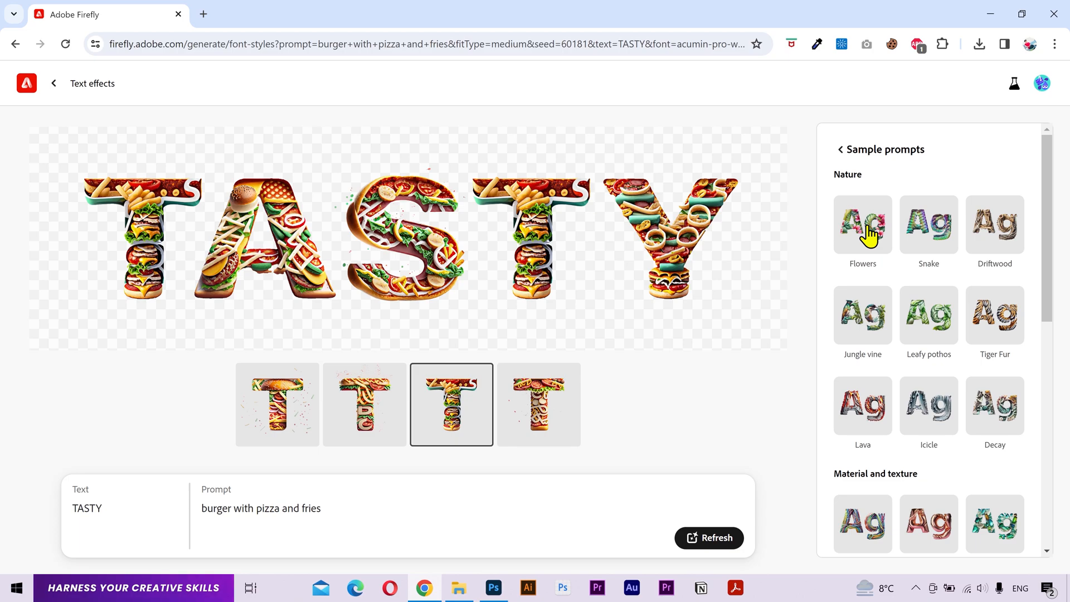
click(862, 224)
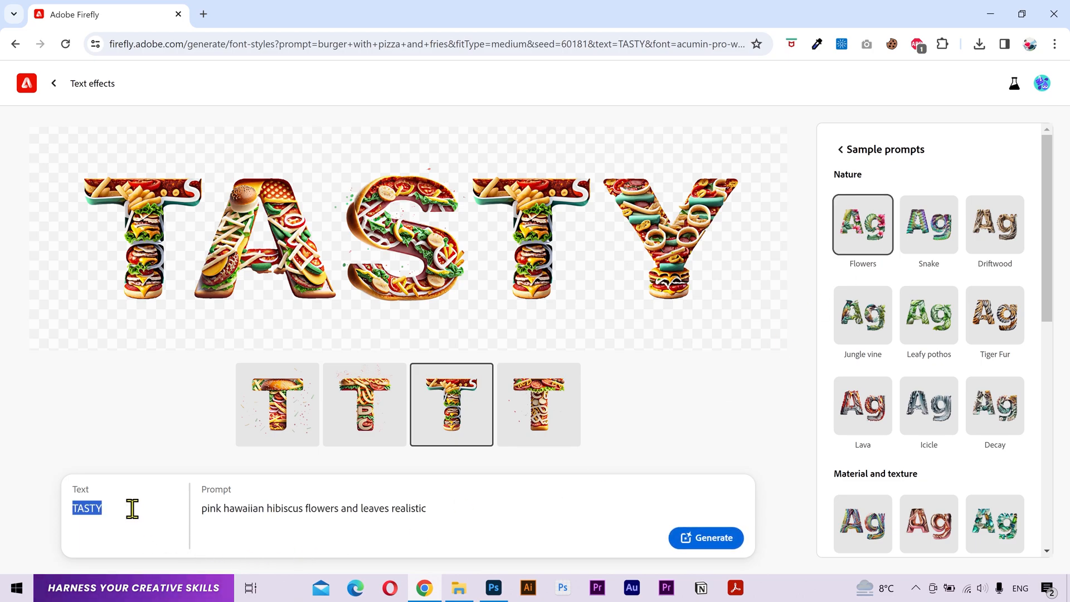
text(HOPE)
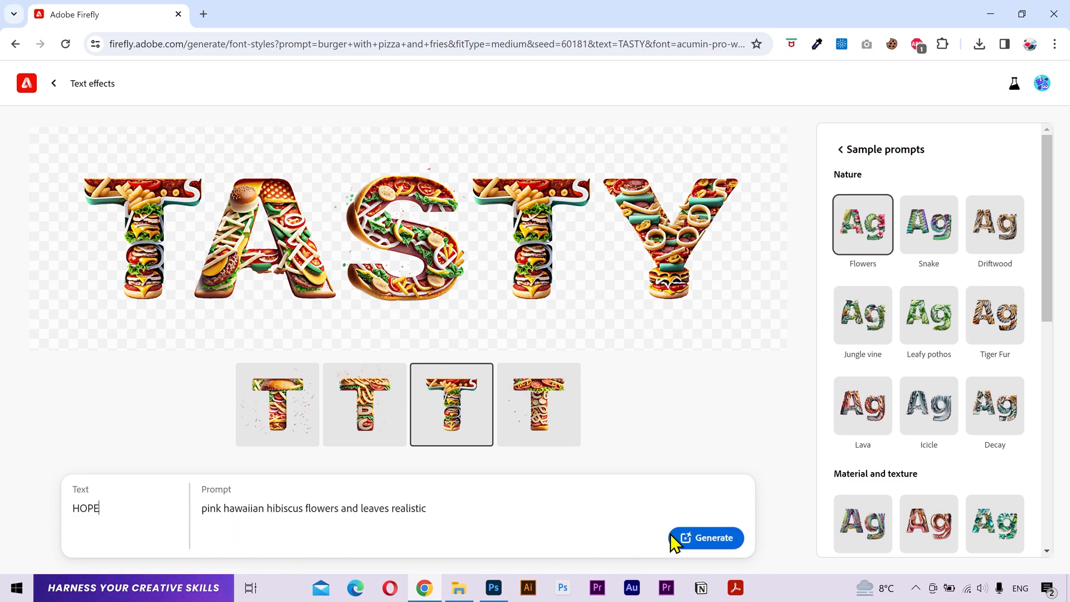
- Generate HOPE with pink hibiscus flowers and leaves and choose the fourth variation
click(705, 537)
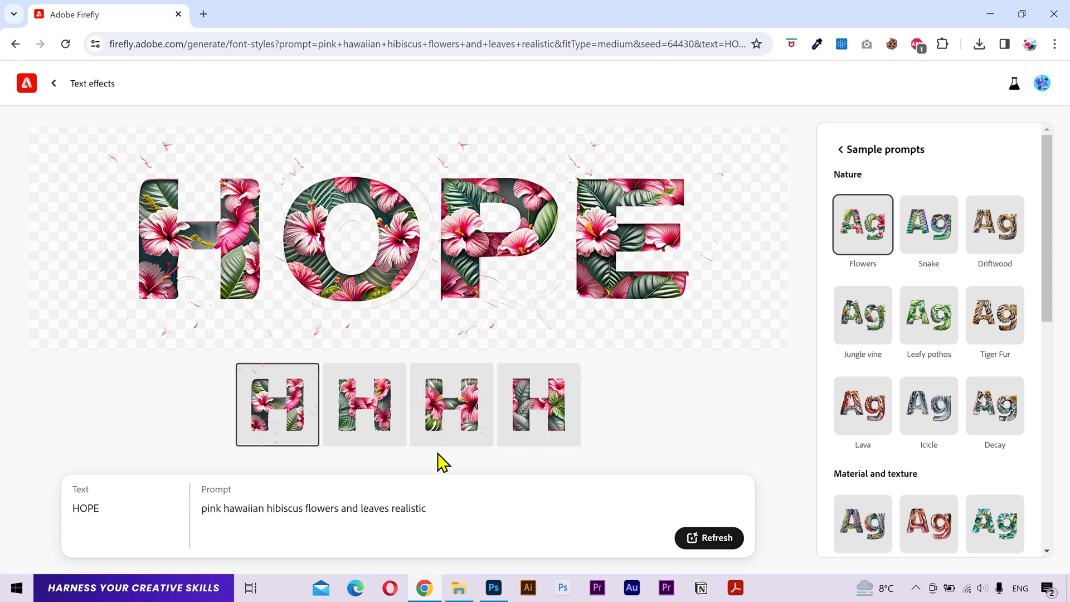
click(364, 403)
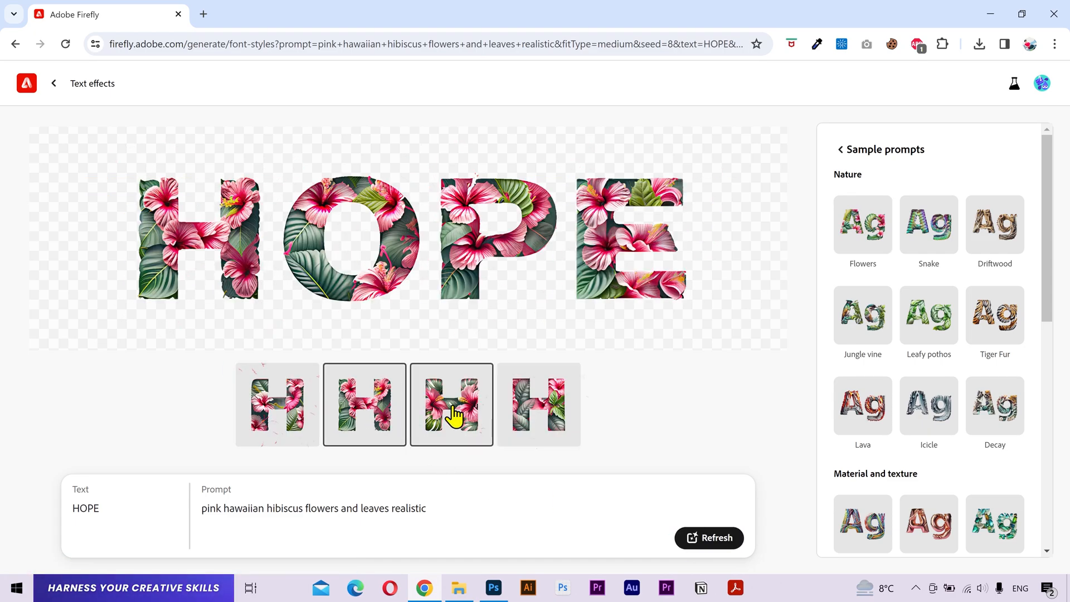
click(538, 403)
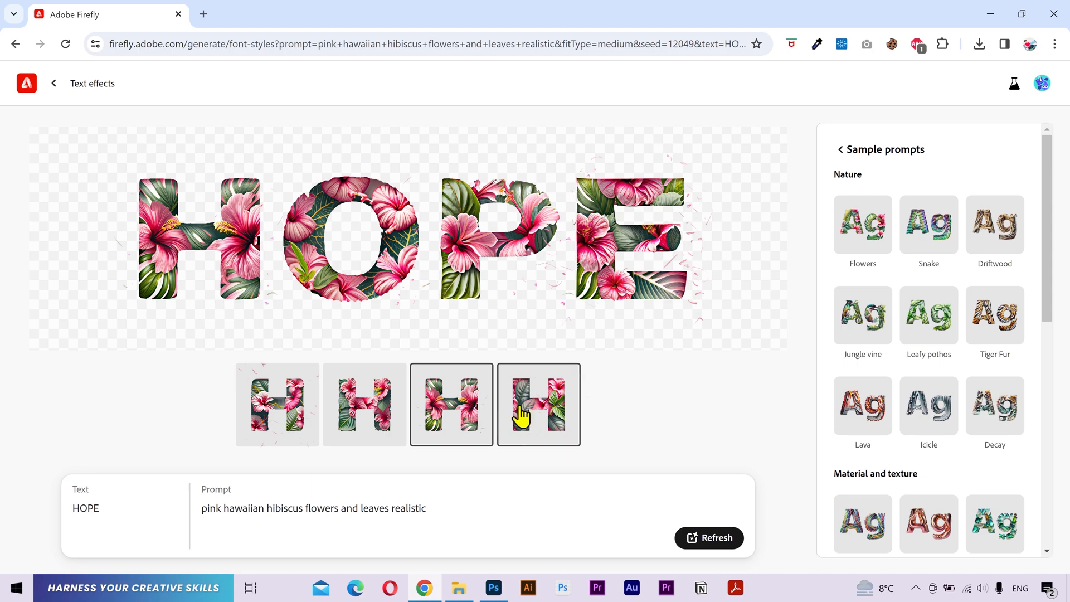
click(538, 404)
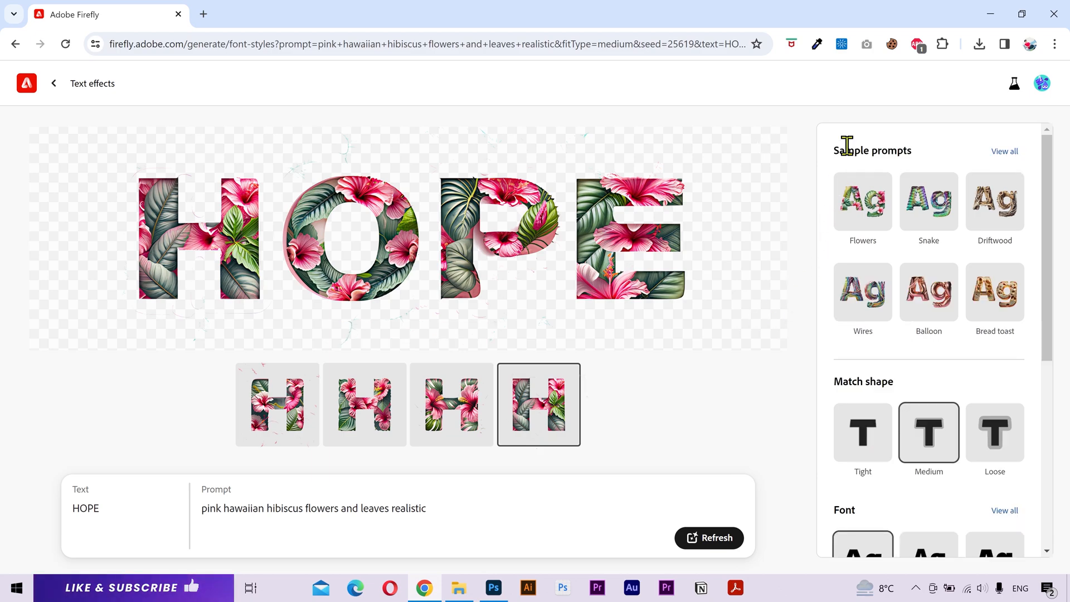
- Regenerate HOPE with a Tight shape fit and view its third variation
scroll(down, 3)
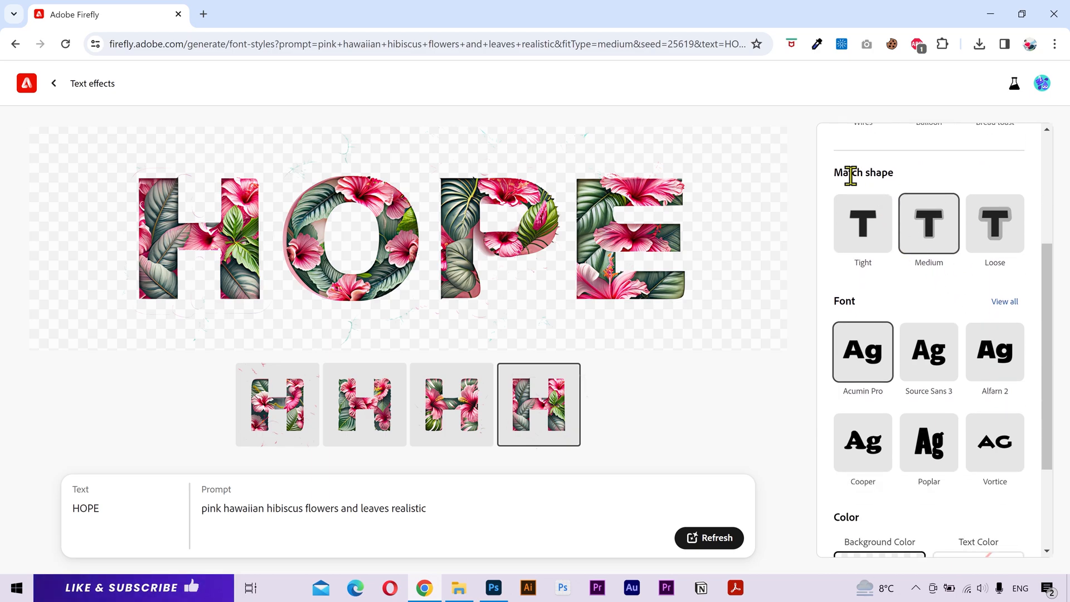
mouse_move(923, 187)
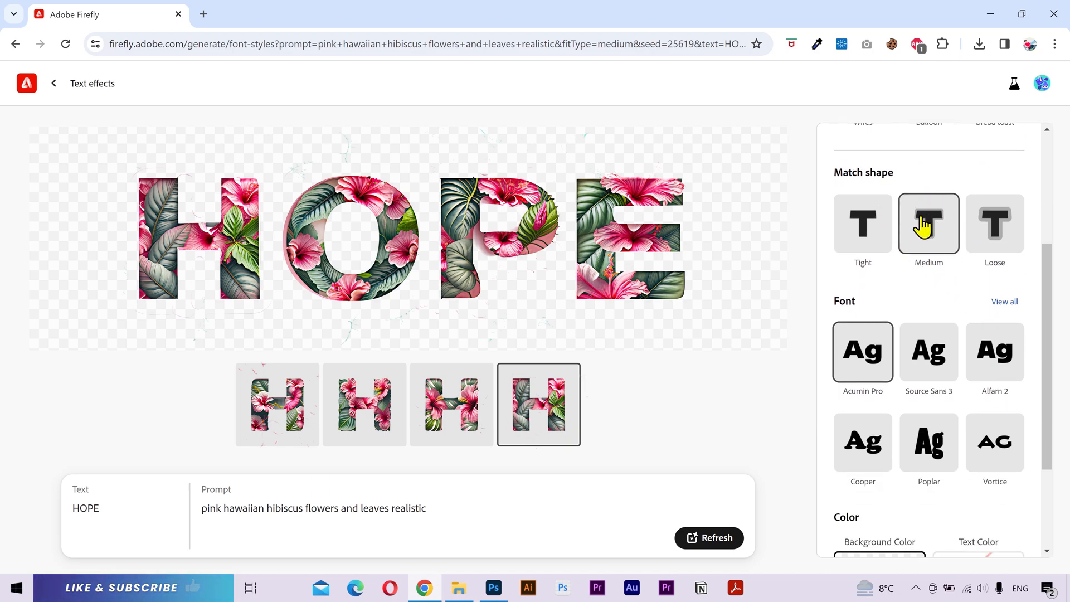
click(278, 403)
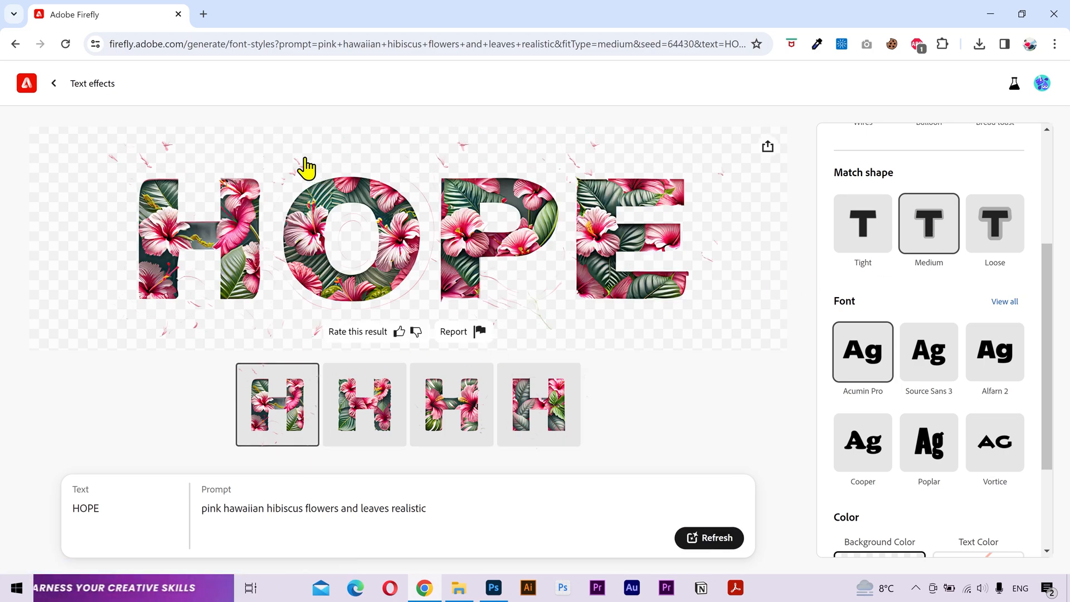
mouse_move(599, 182)
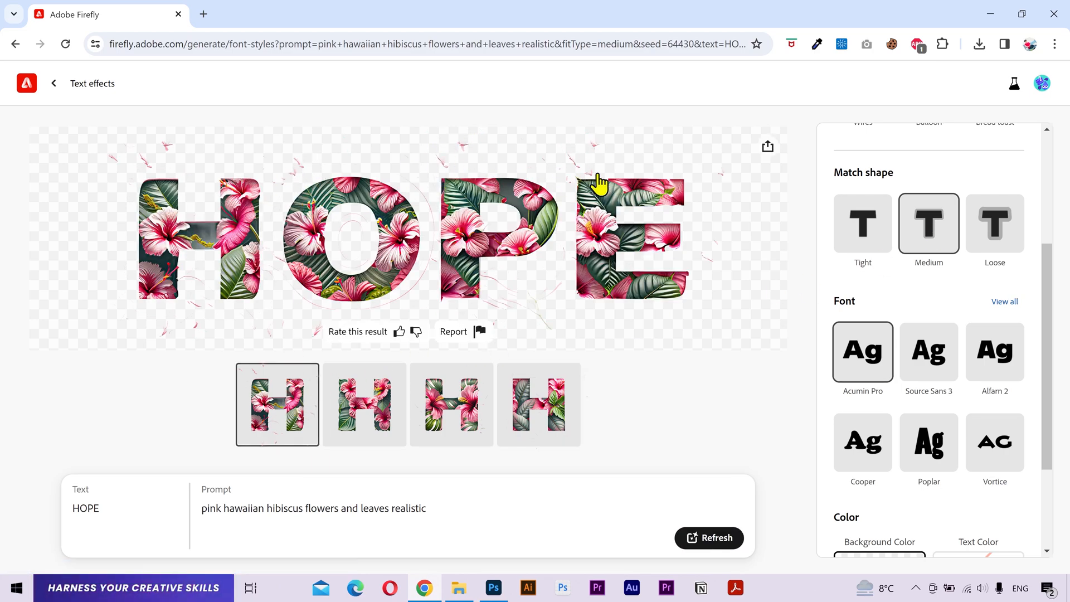
click(862, 224)
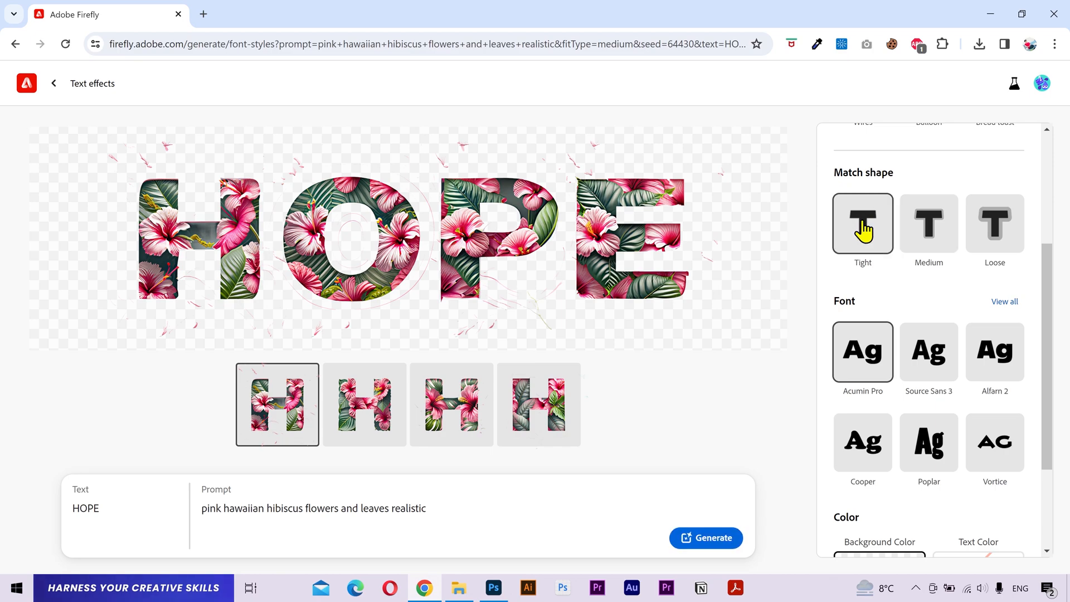
click(862, 225)
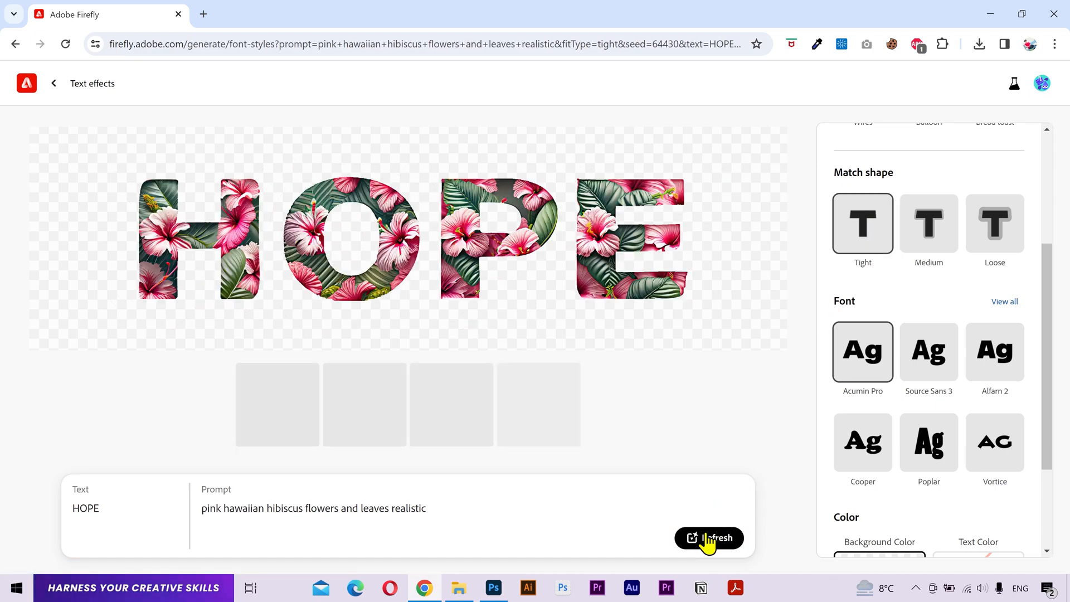
click(709, 537)
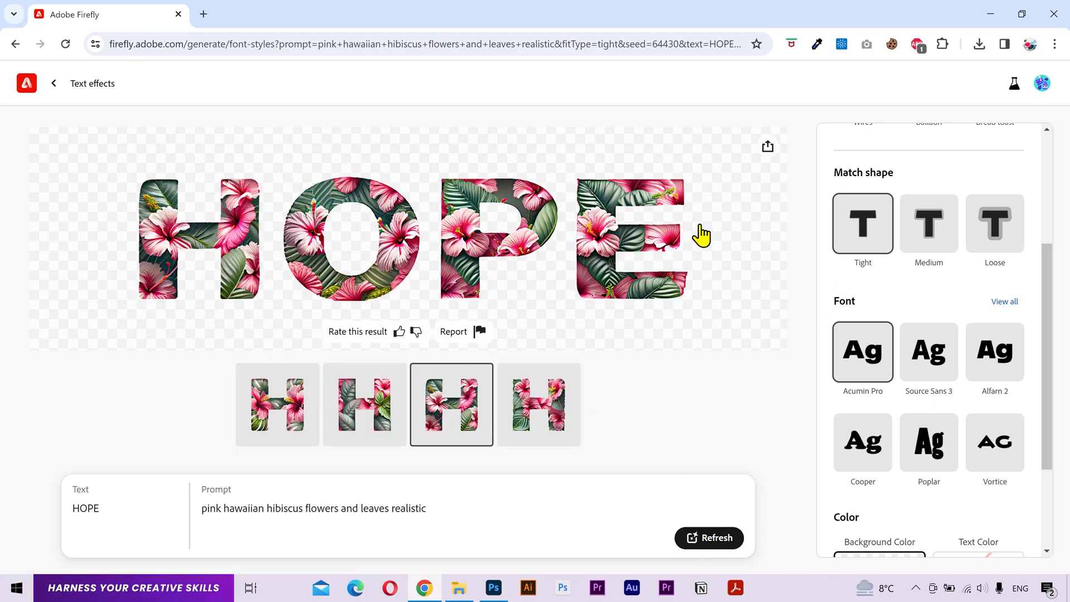
- Regenerate HOPE with a Loose fit, then return to the medium-fit fourth variation
click(995, 224)
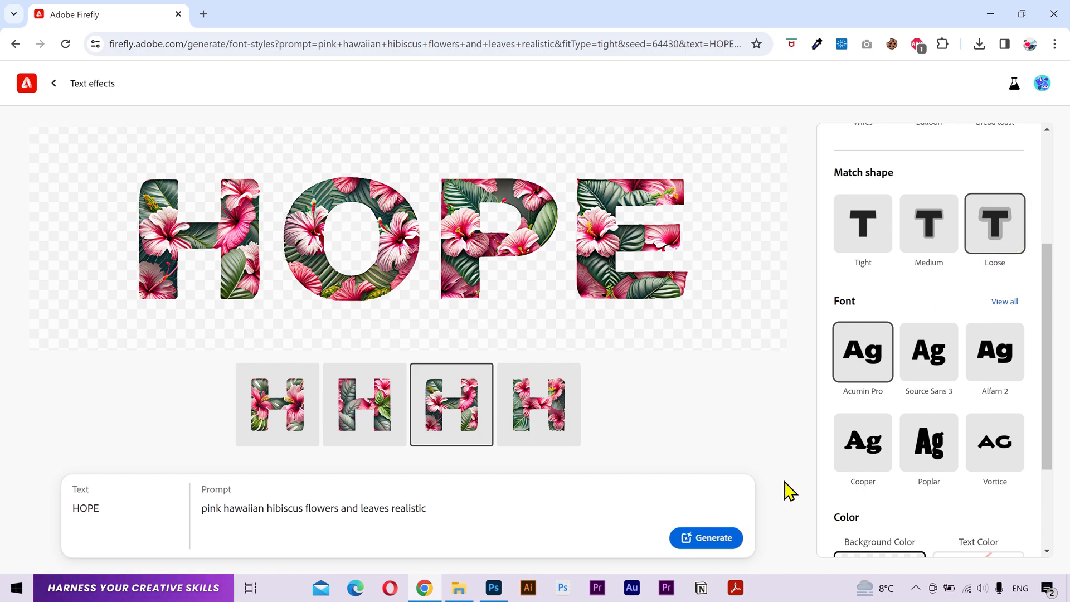
click(995, 223)
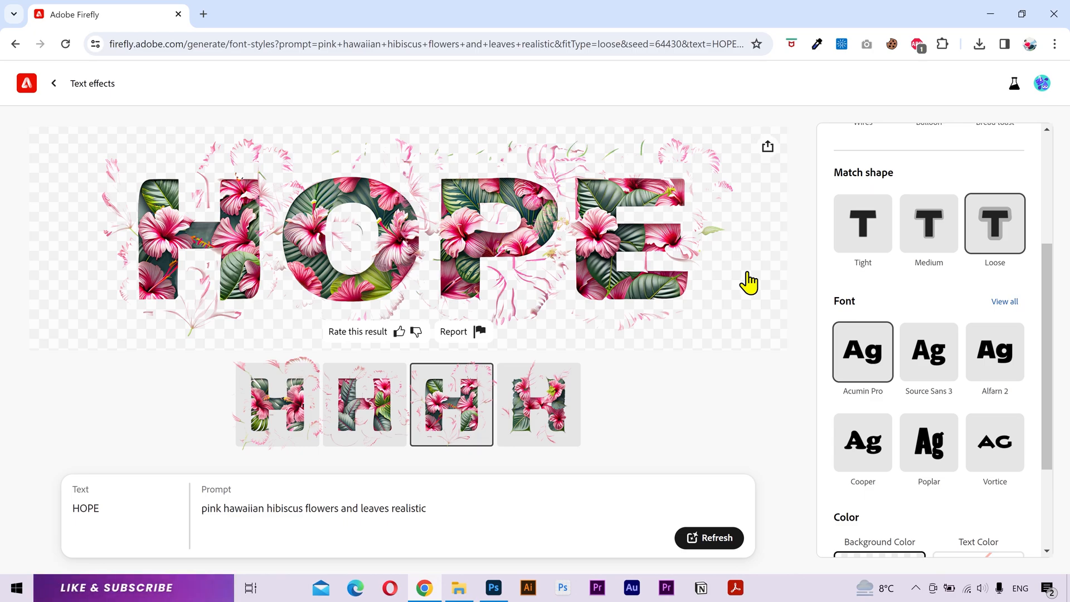
click(929, 224)
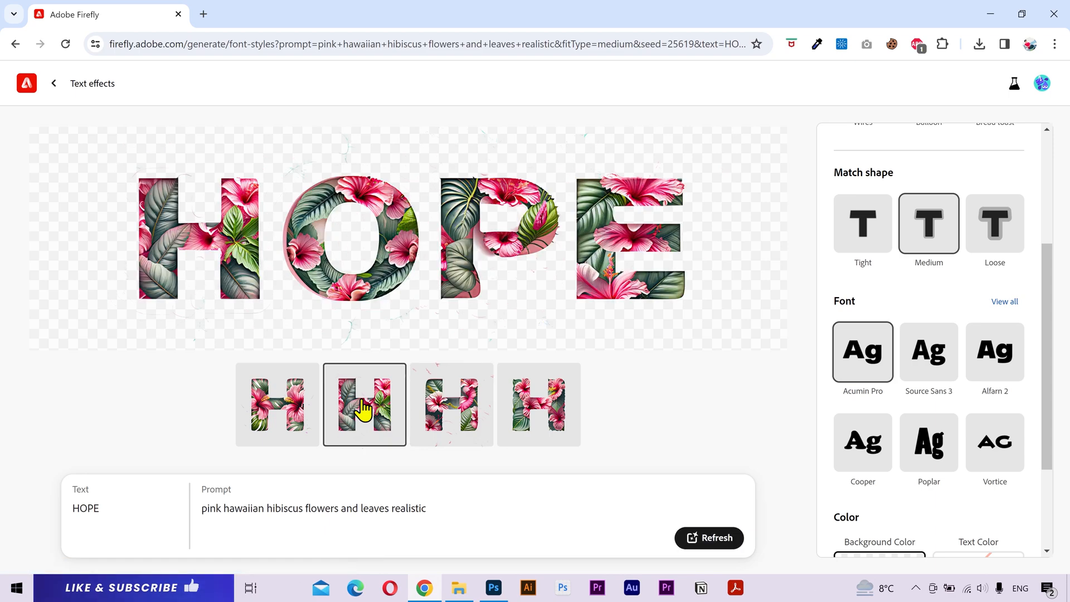
click(538, 404)
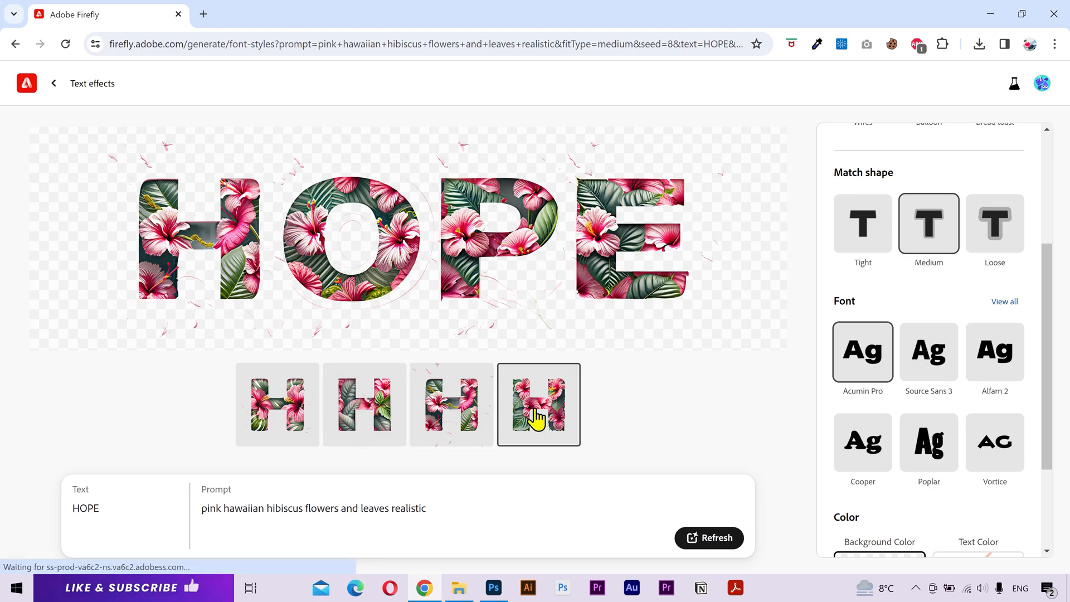
- Regenerate HOPE on a white background colour instead of transparency
scroll(down, 3)
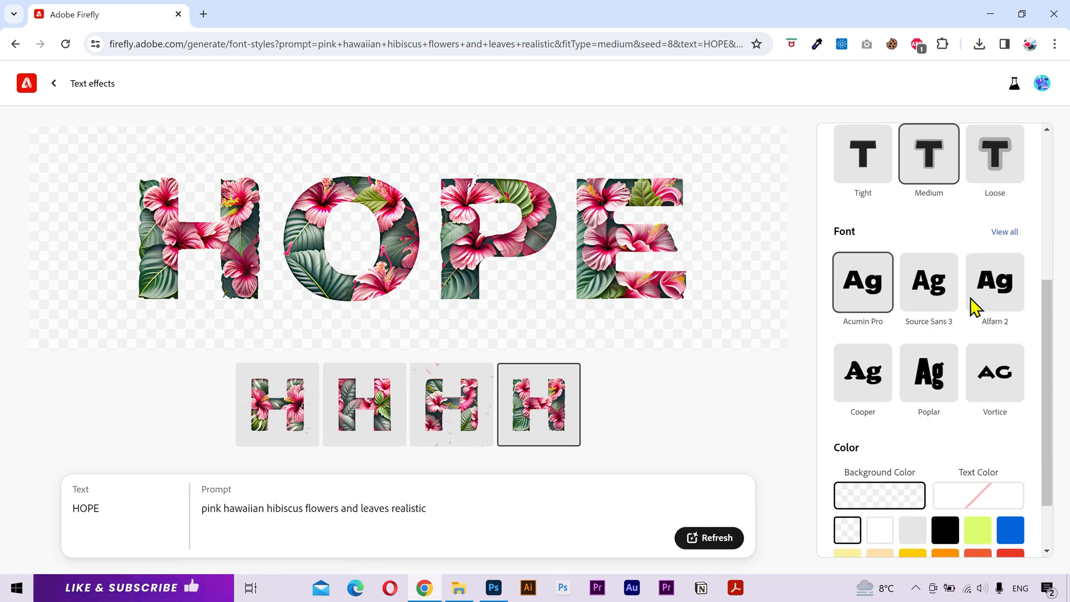
click(1004, 232)
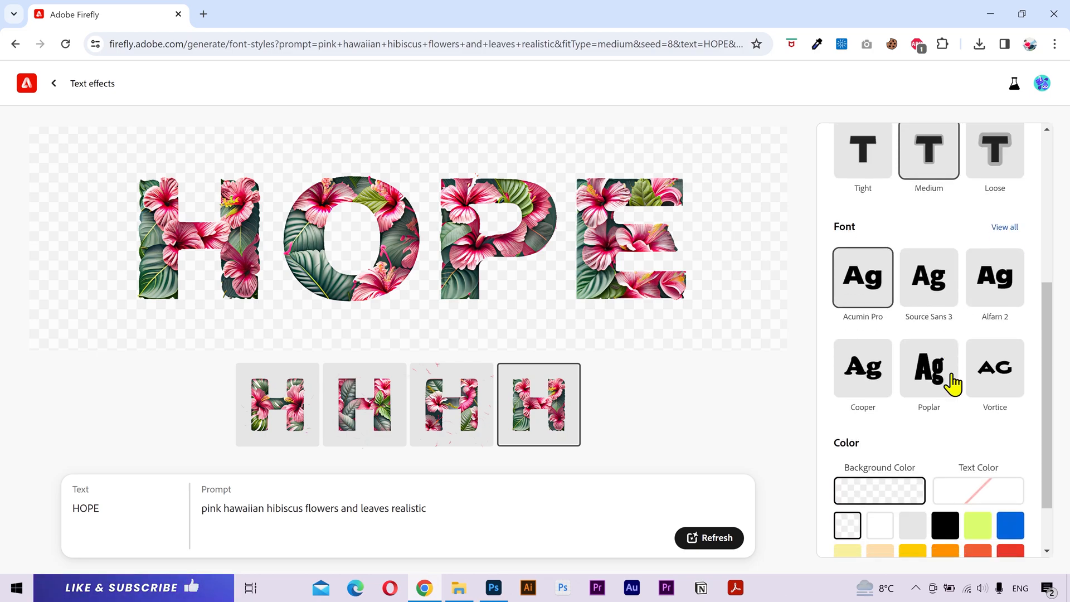
scroll(down, 3)
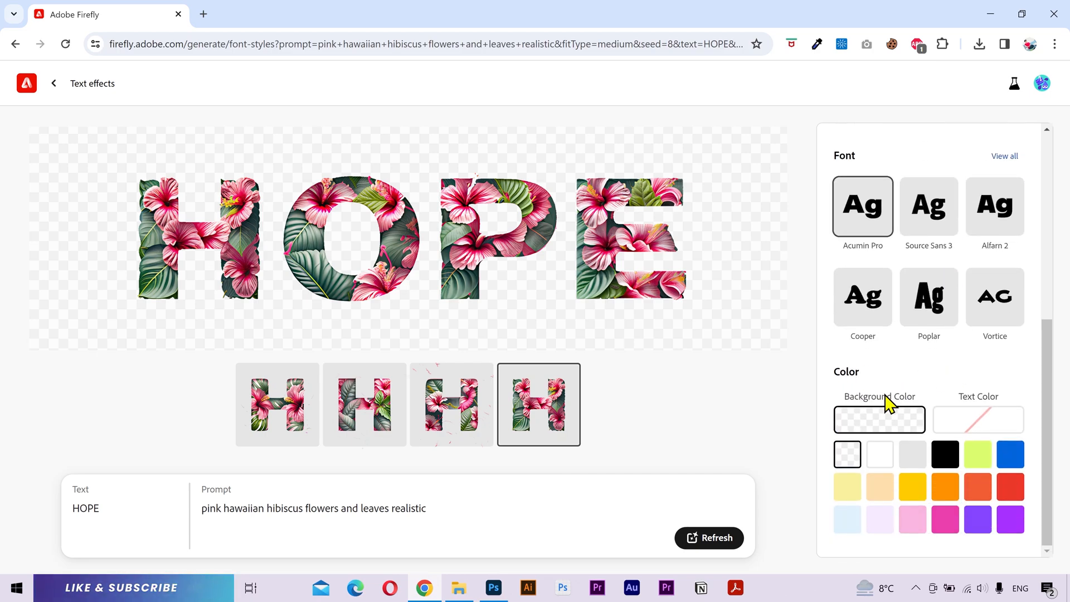
click(879, 453)
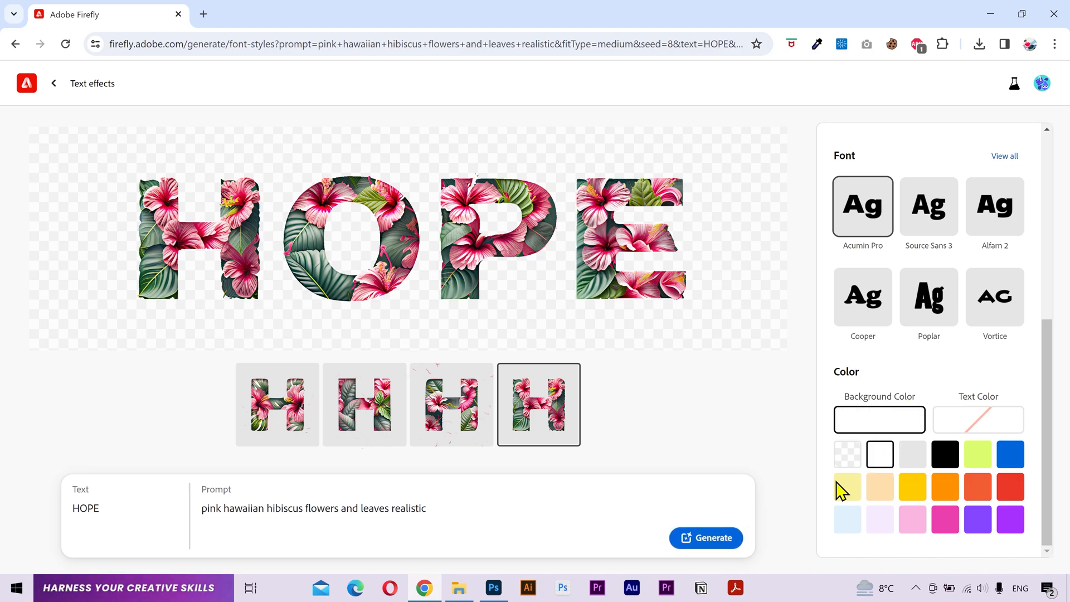
click(880, 454)
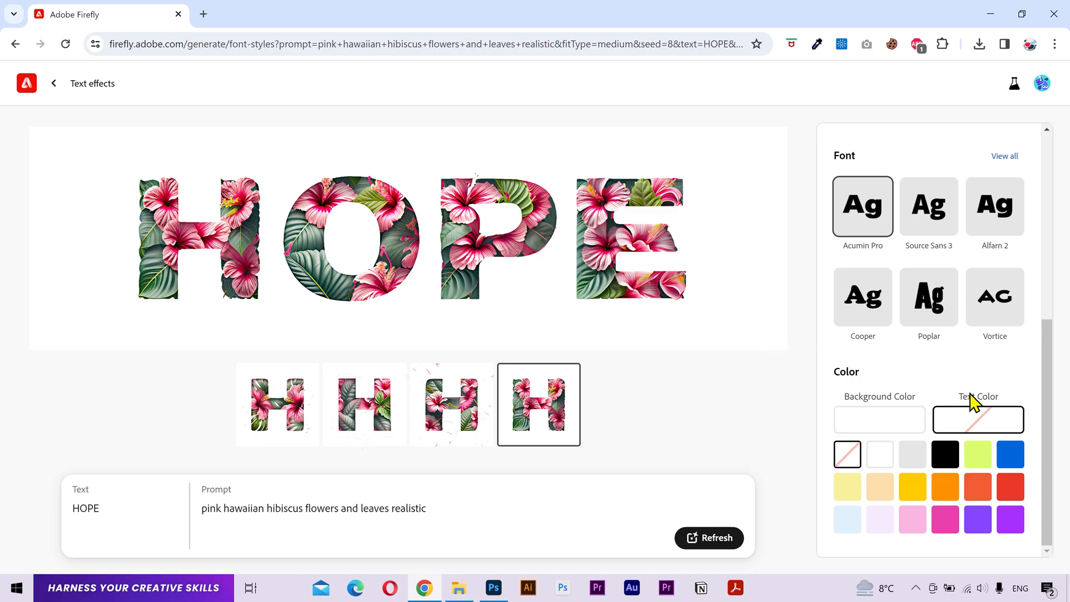
double_click(86, 508)
text(BREAK)
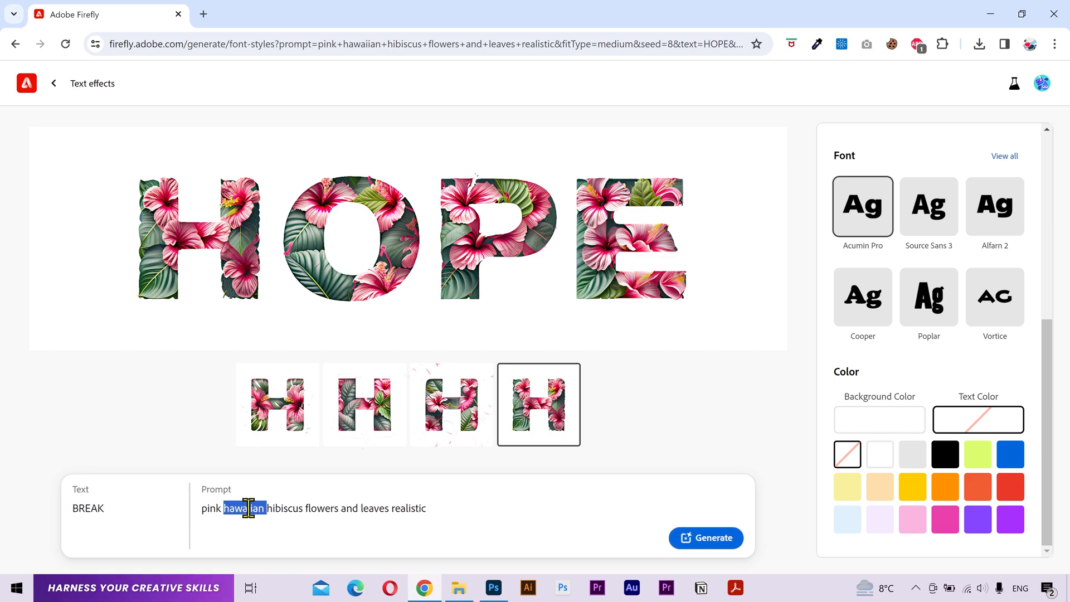
- Generate BREAK with the prompt 'broken glass' on the white background
text(bre)
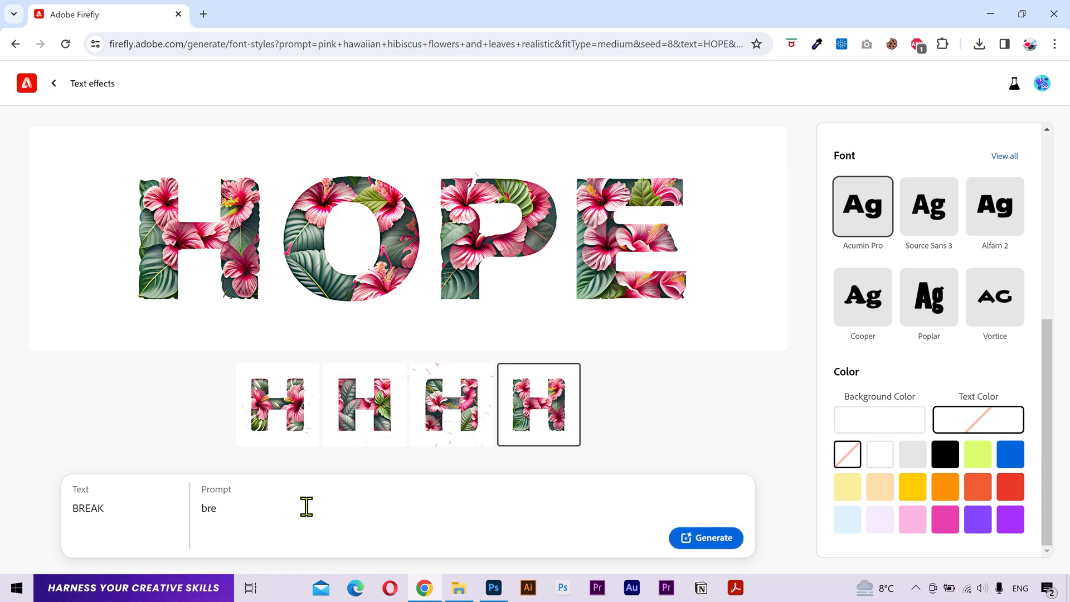
text(broken glass)
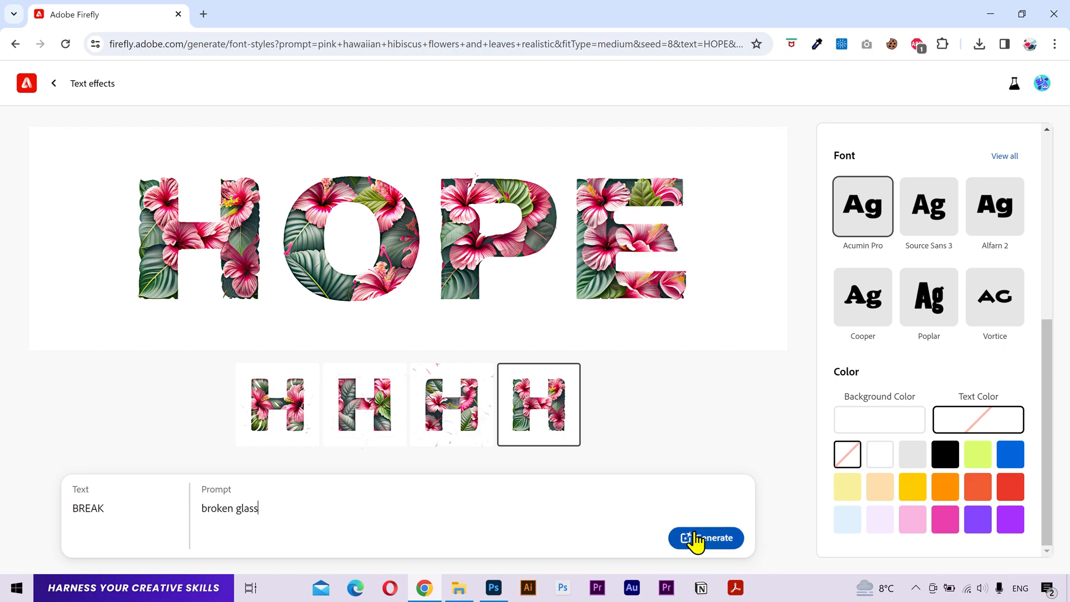
click(706, 537)
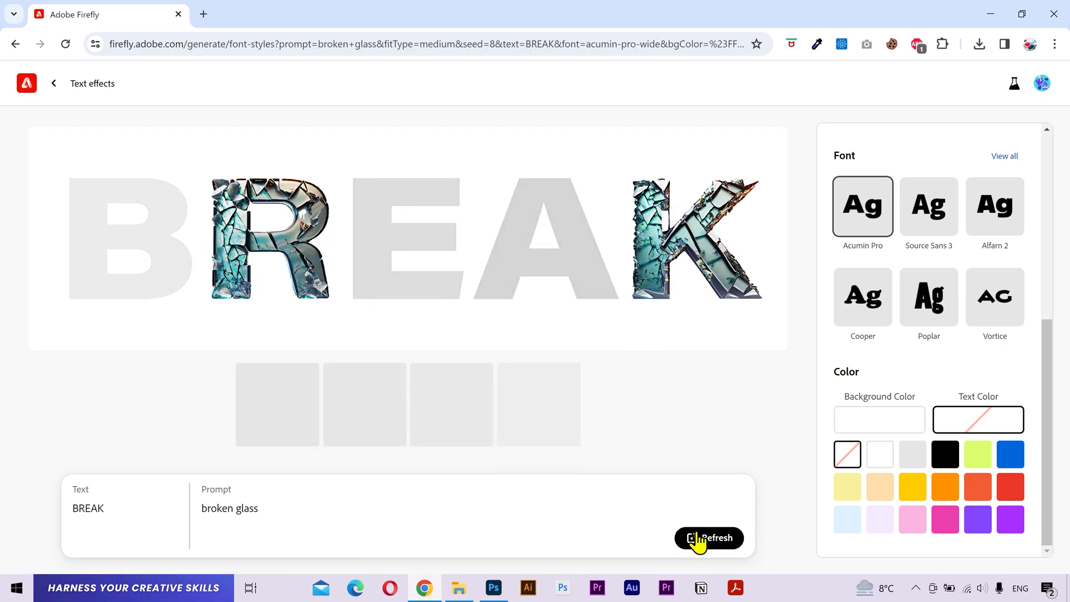
click(709, 538)
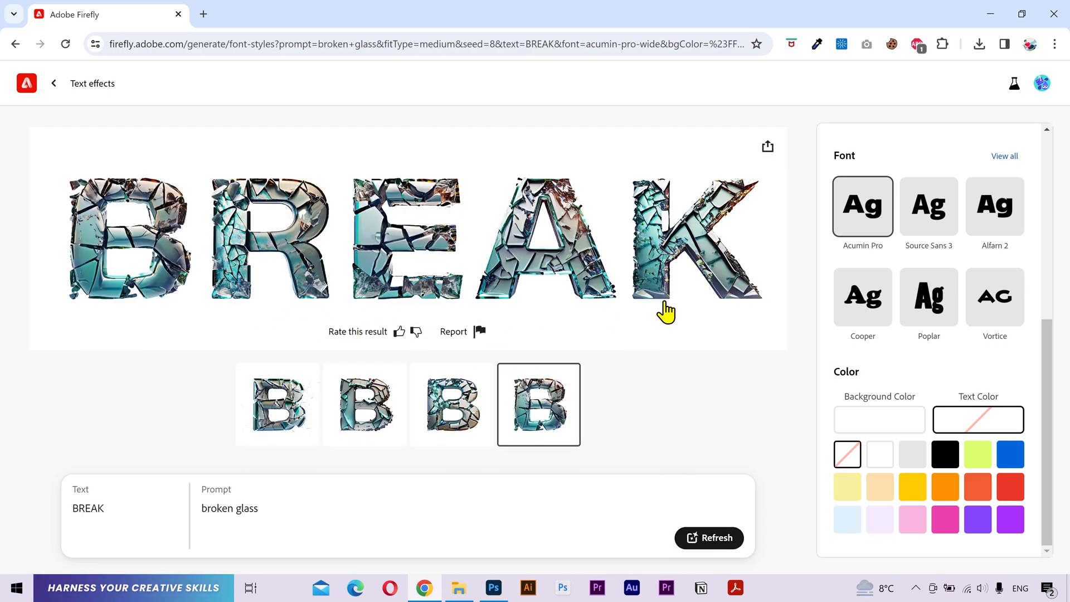
- Give BREAK an orange text colour and regenerate it as 'orange broken glass'
click(977, 486)
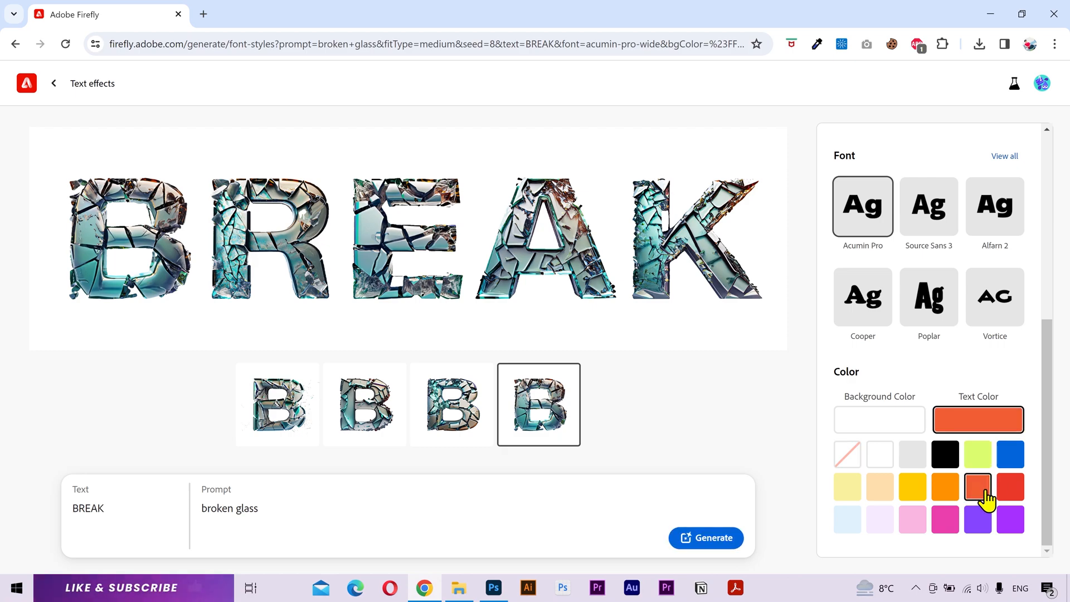
click(706, 537)
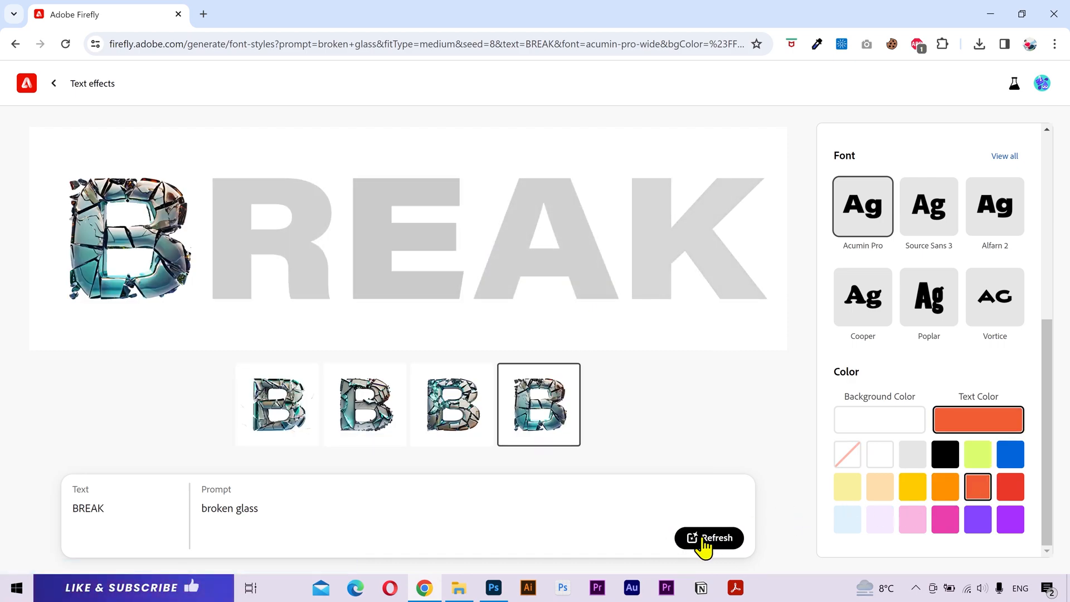
click(709, 538)
text(orange )
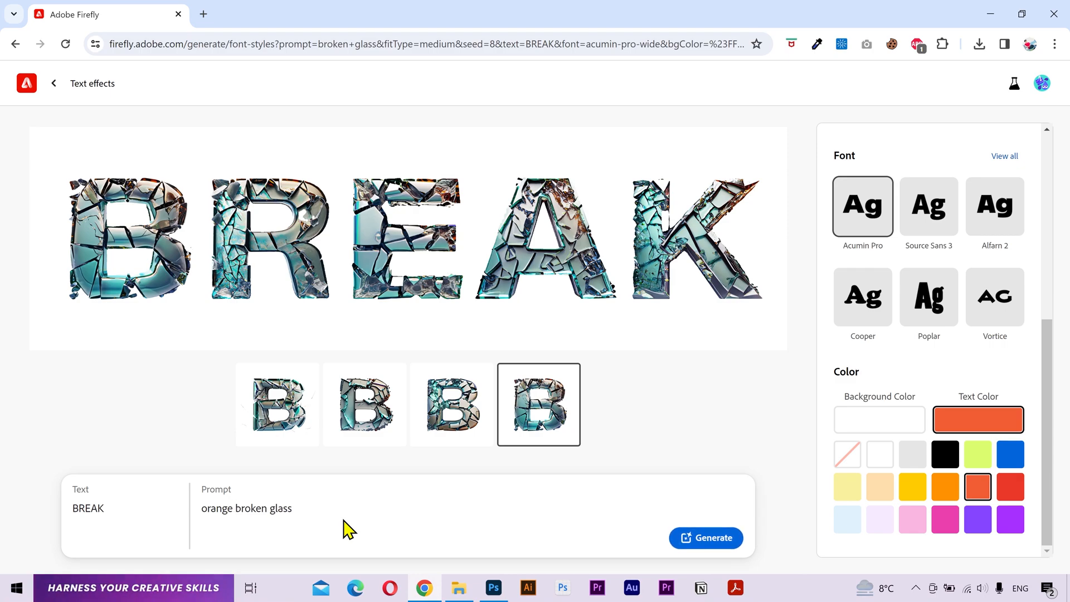
click(705, 537)
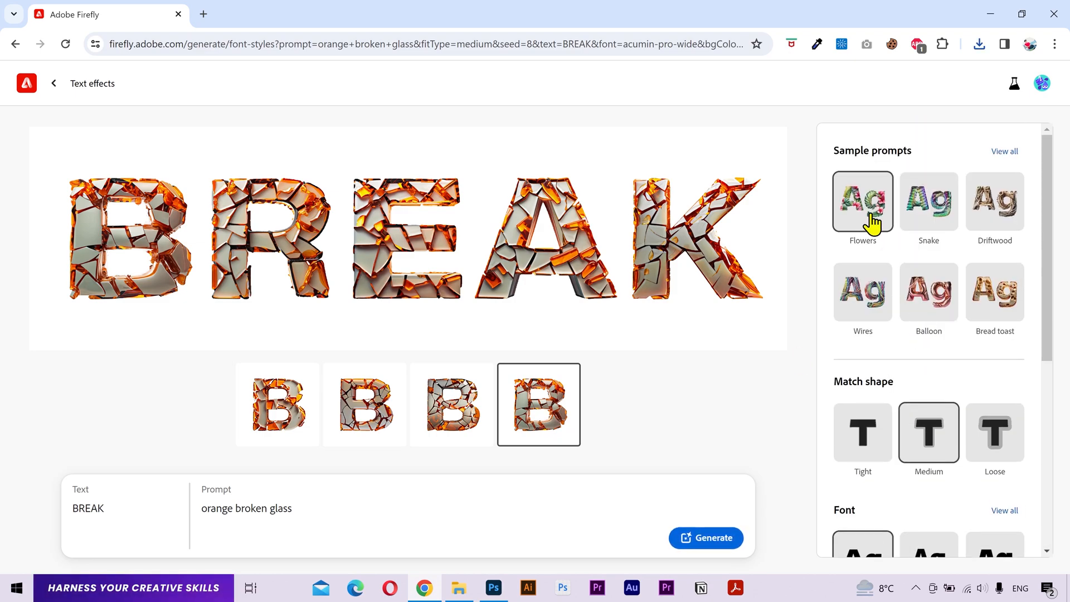
- Generate LOVE with the pink hibiscus flowers and leaves prompt
text(pink hawaiian hibiscus flowers and leaves realistic)
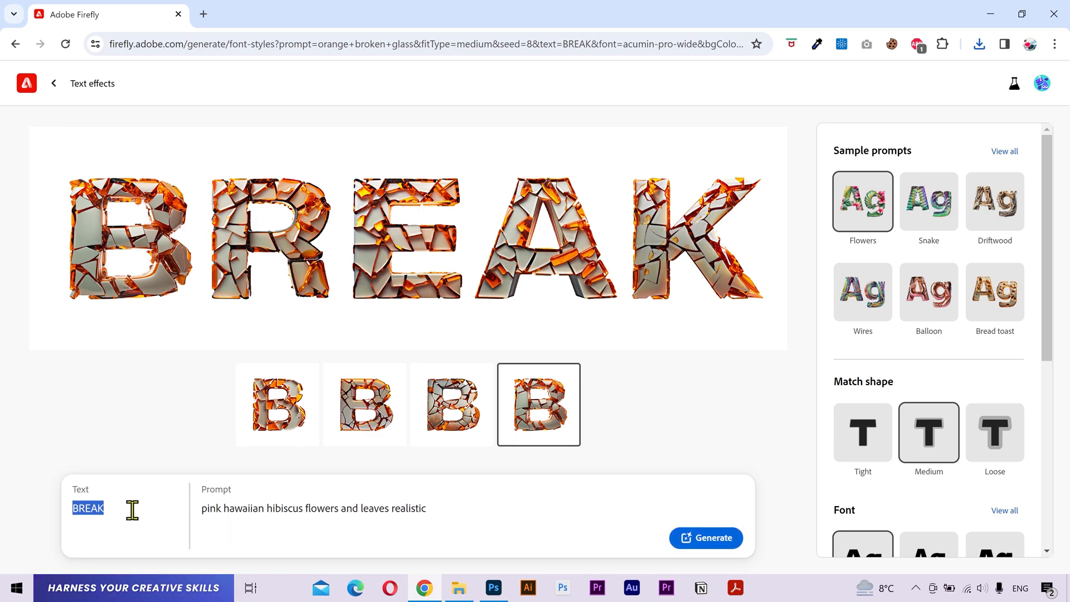
text(LOVE)
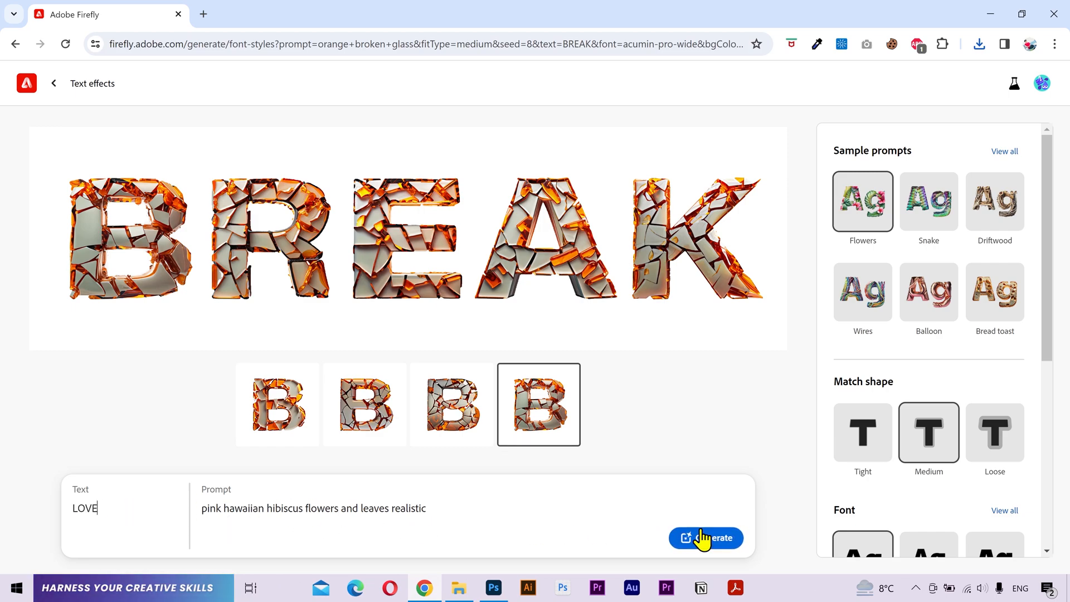
click(706, 537)
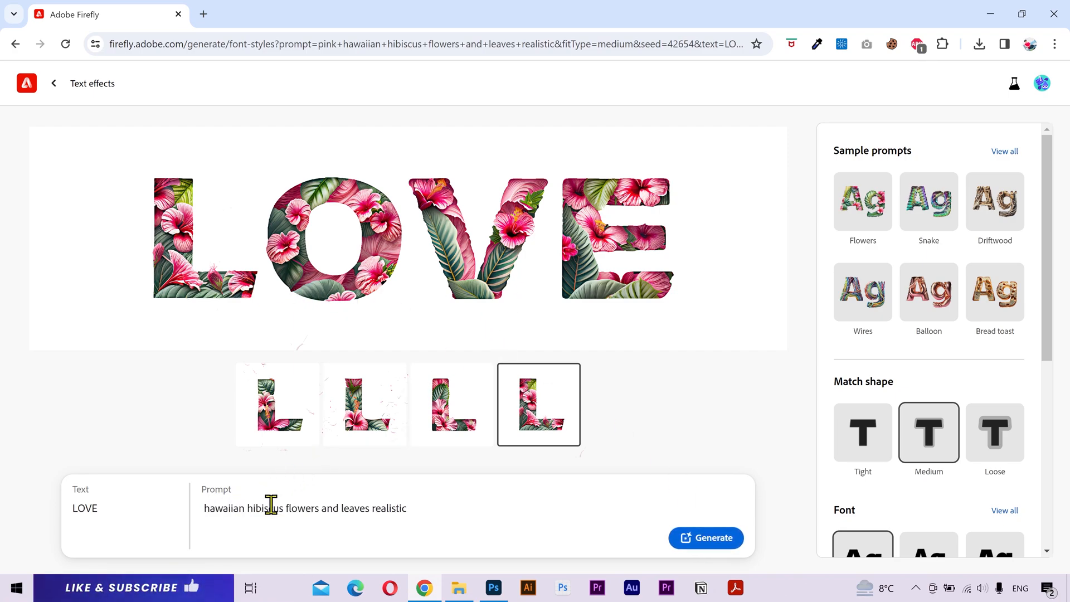
- Regenerate LOVE as white hibiscus flowers with blue leaves, Tight fit, first variation chosen
text(white)
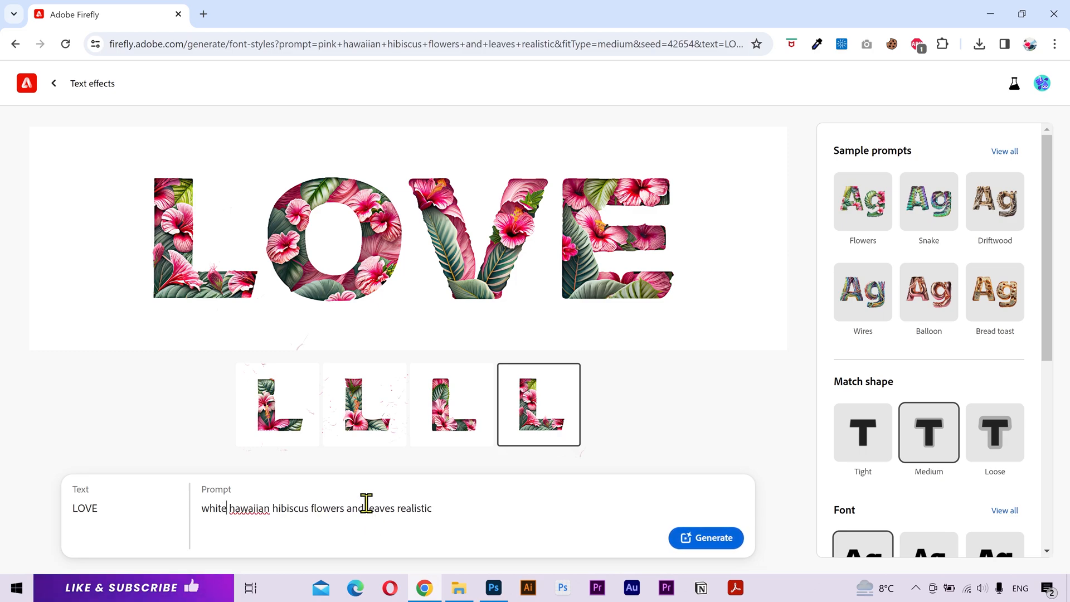
text(blue)
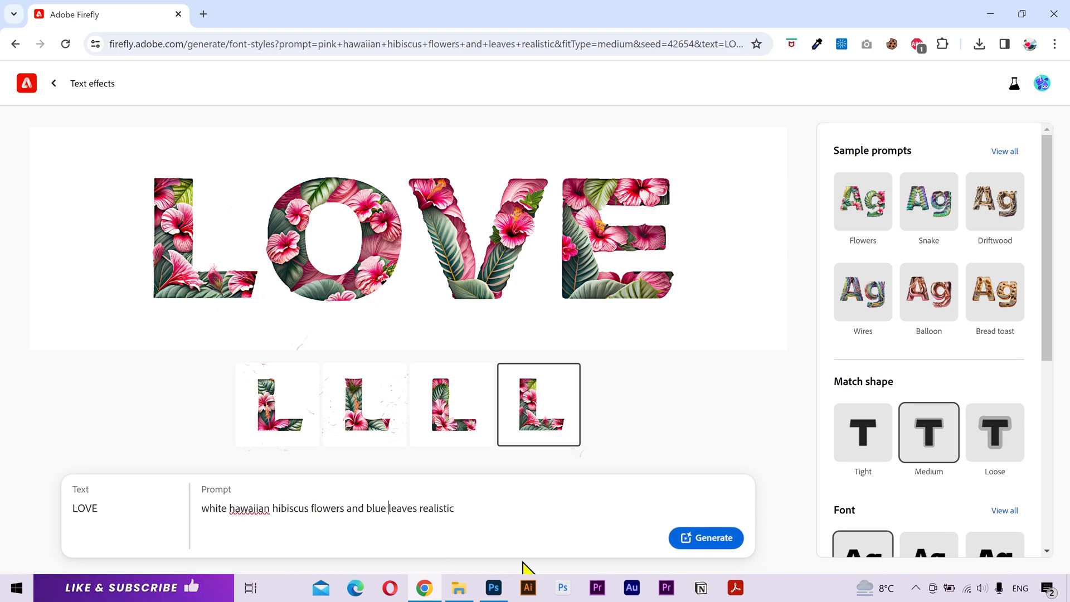
click(707, 537)
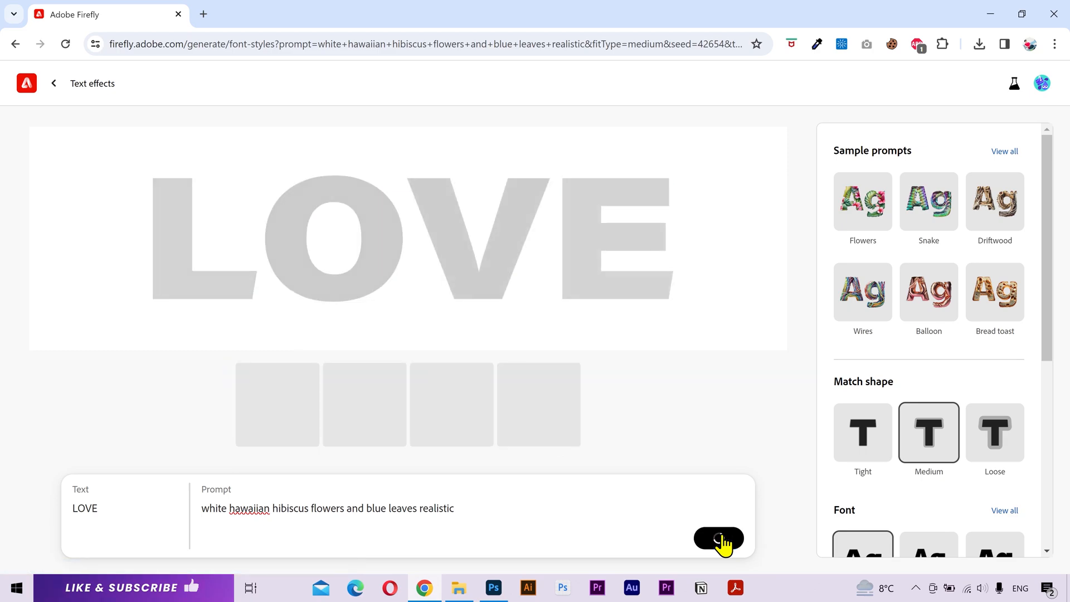
click(718, 538)
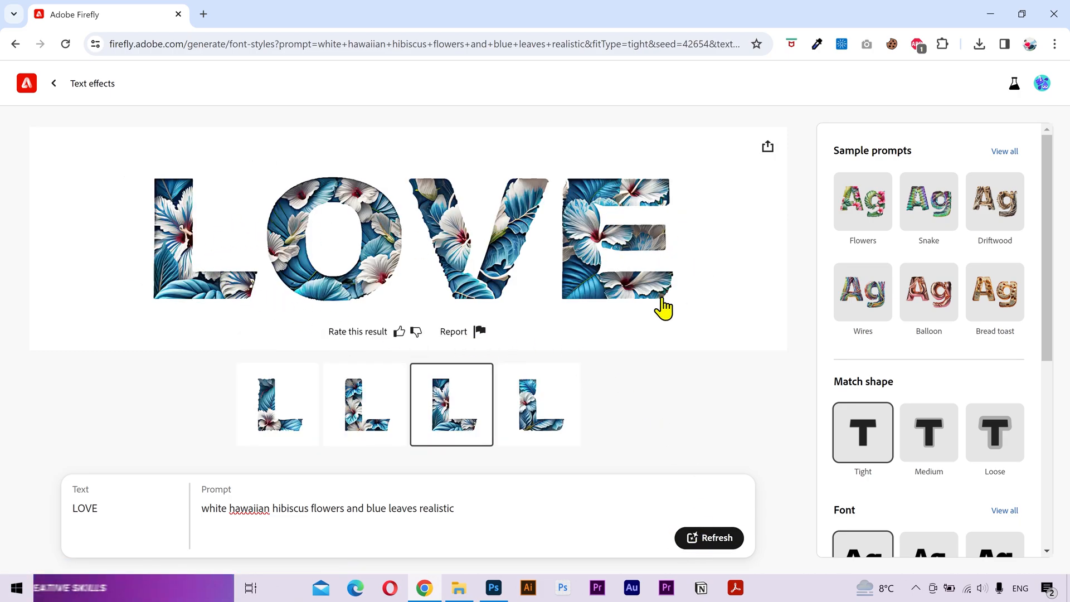
click(364, 404)
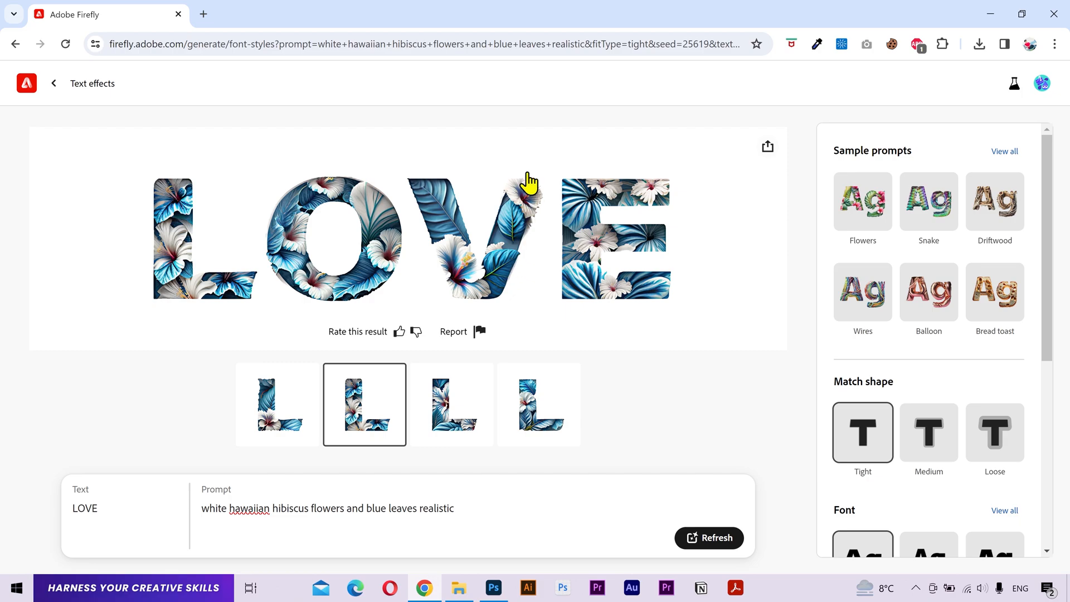
mouse_move(390, 278)
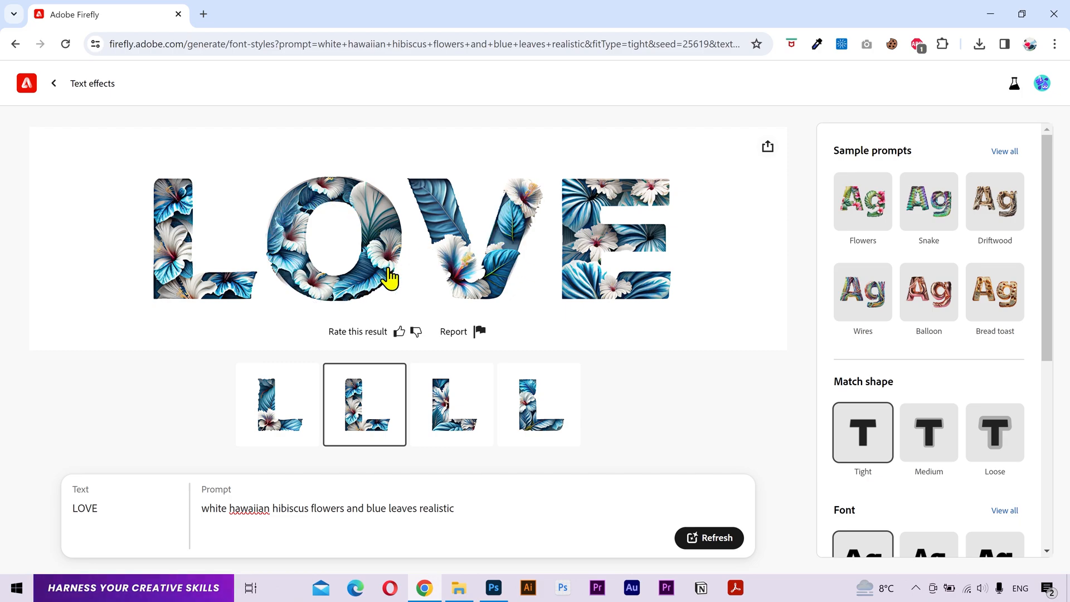
mouse_move(369, 409)
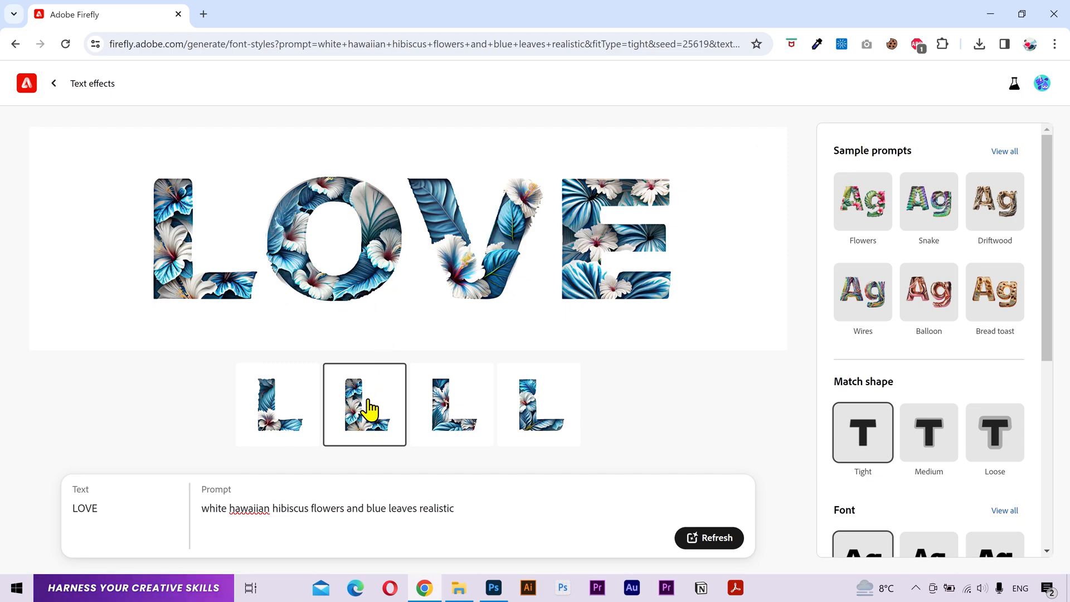
click(277, 403)
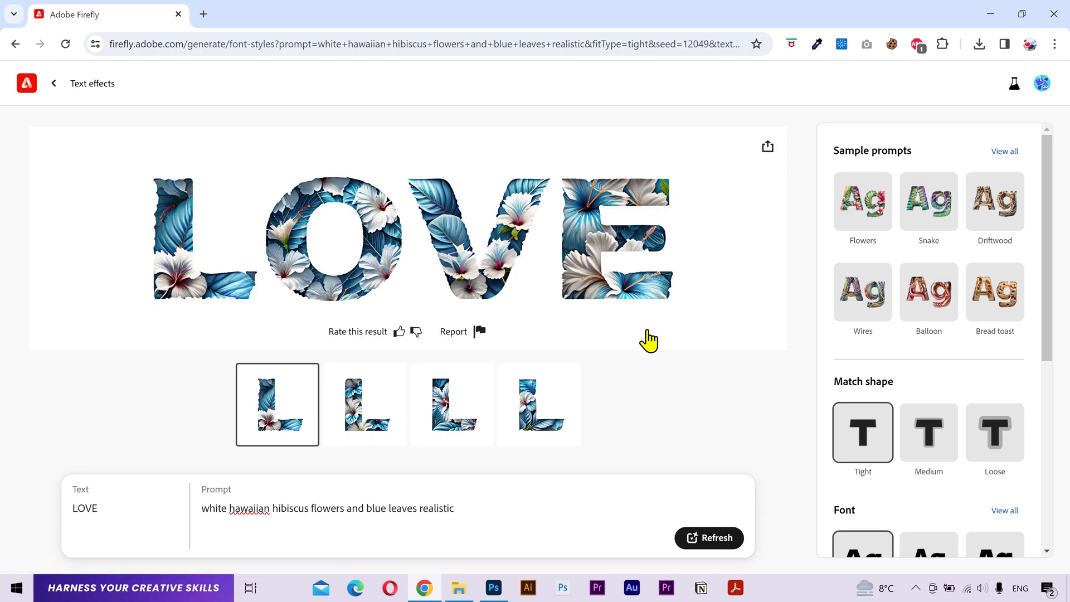
mouse_move(168, 497)
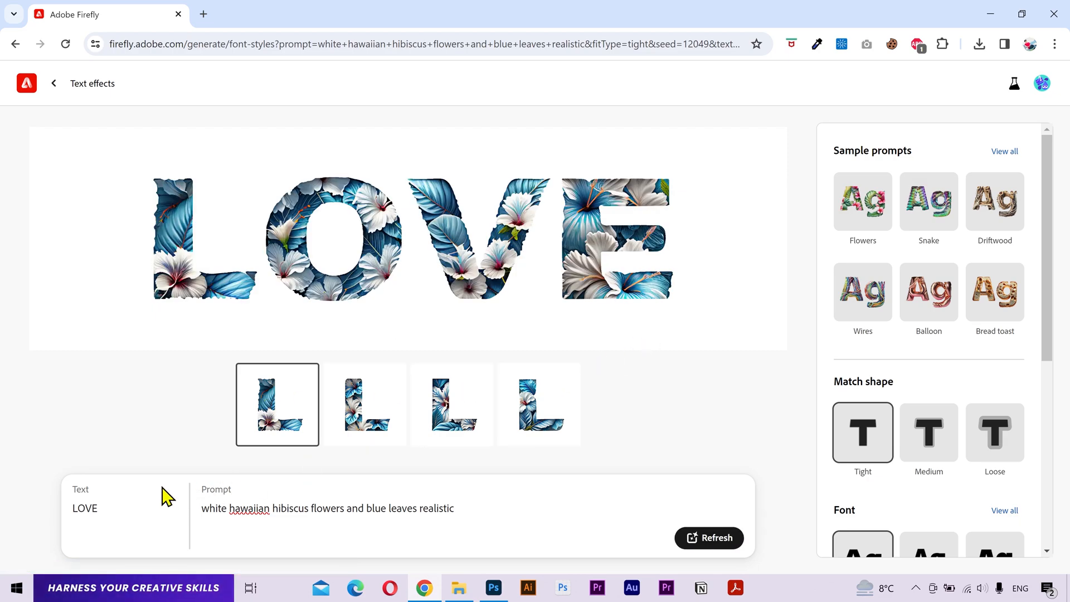
- Generate NEST with the prompt 'feathers with eggs in a basket'
text(N)
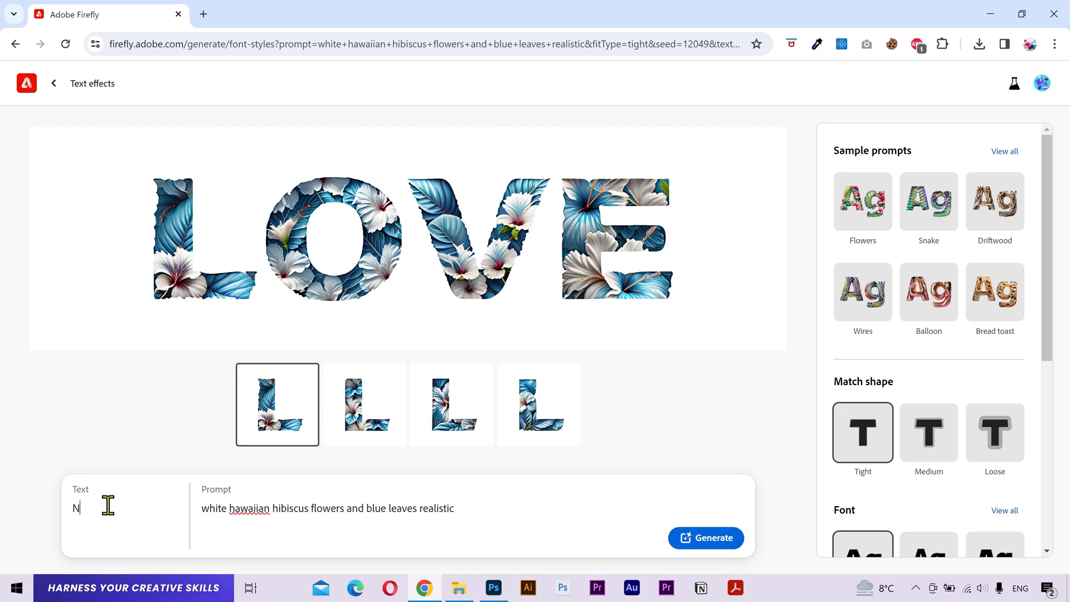
text(EST)
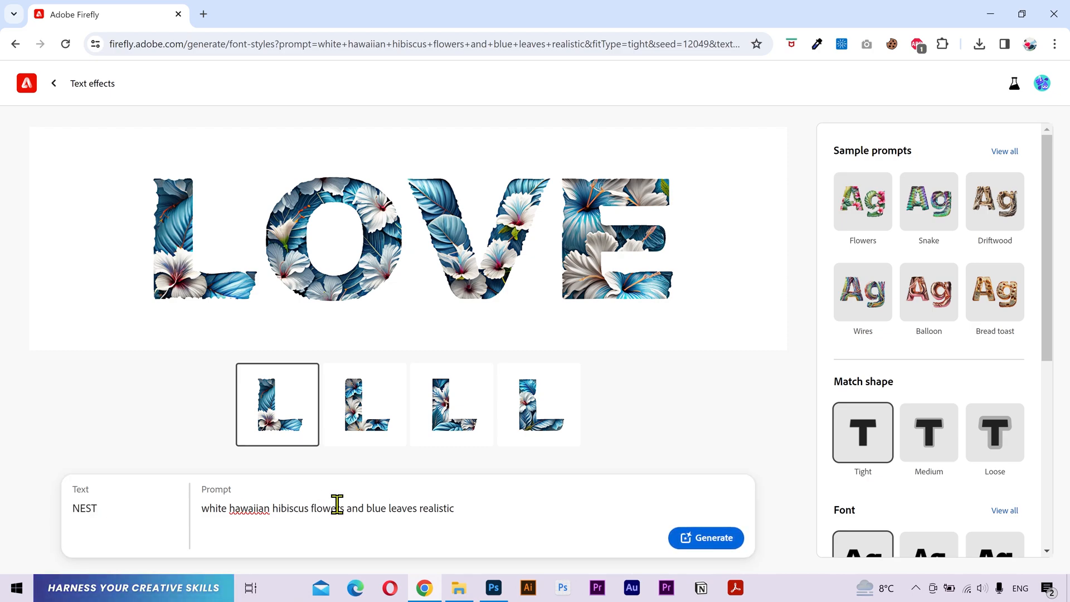
text(feathers with eggs in a basket)
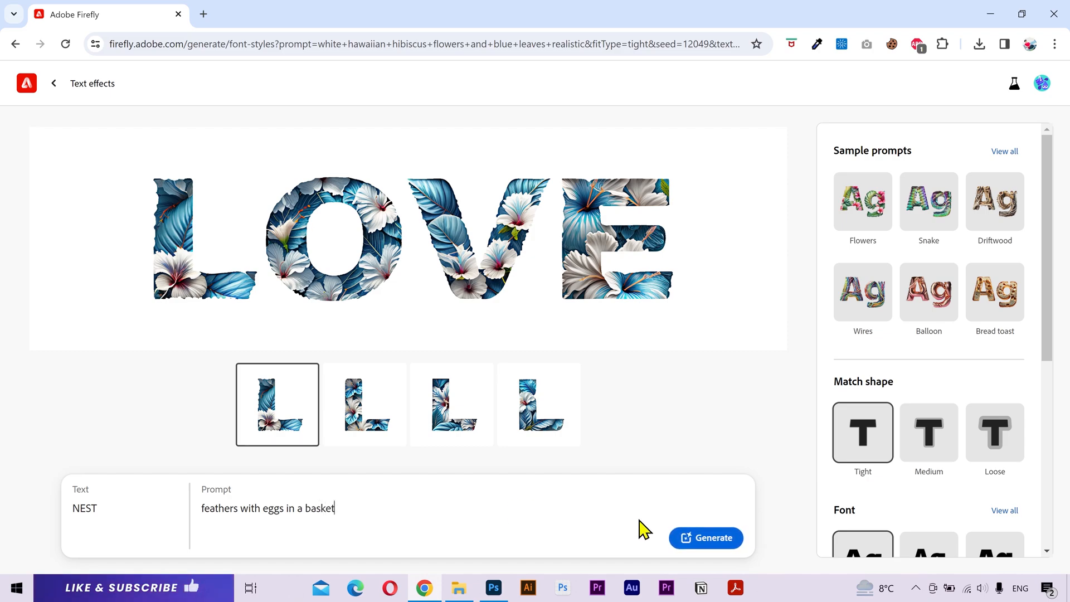
click(705, 537)
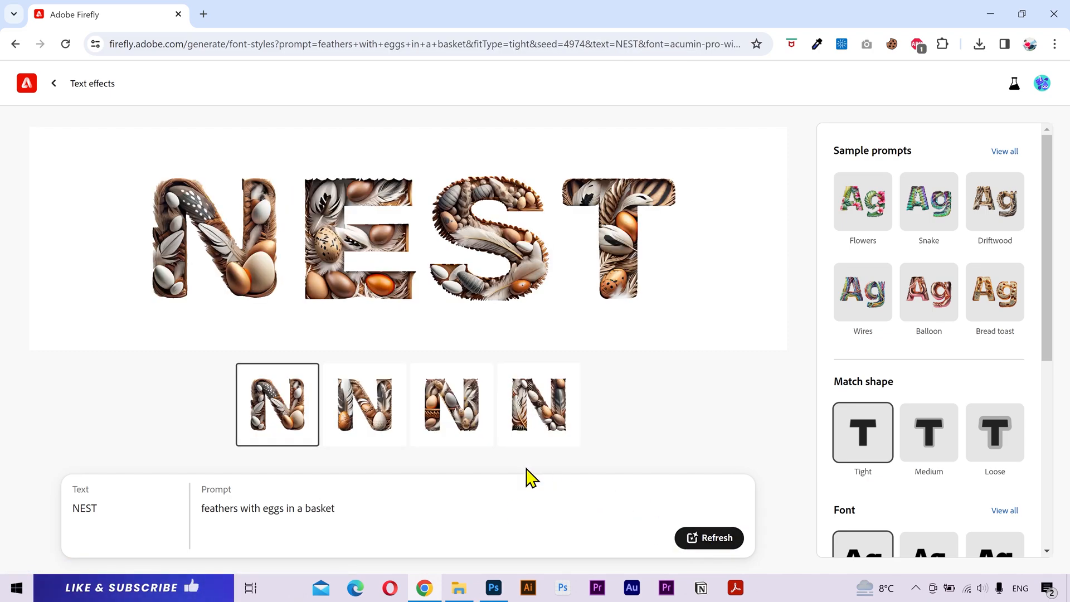
- Browse the NEST variations and settle on the fourth
click(364, 404)
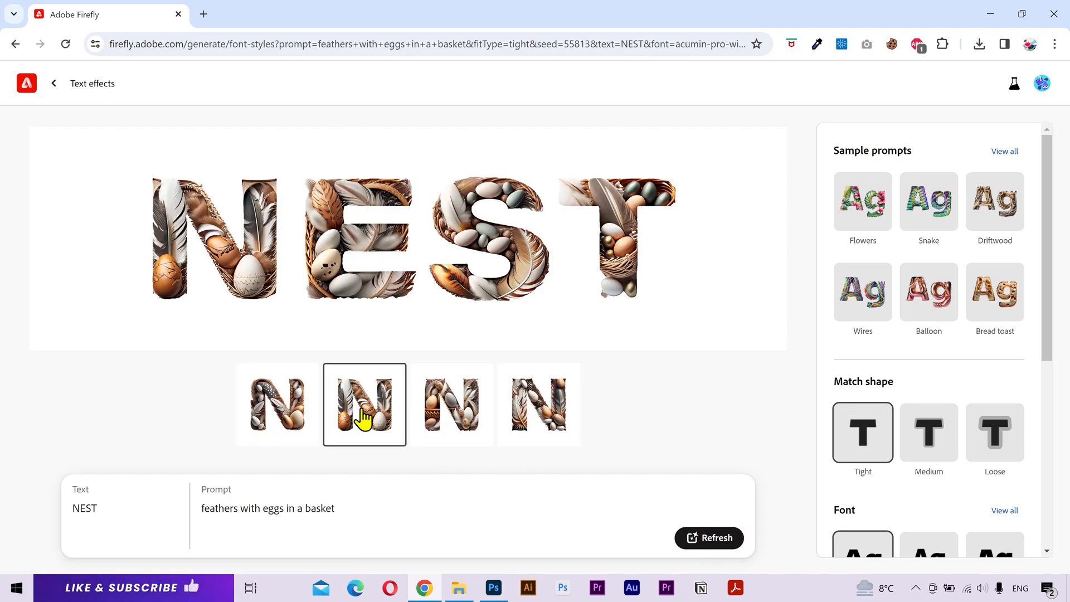
click(452, 404)
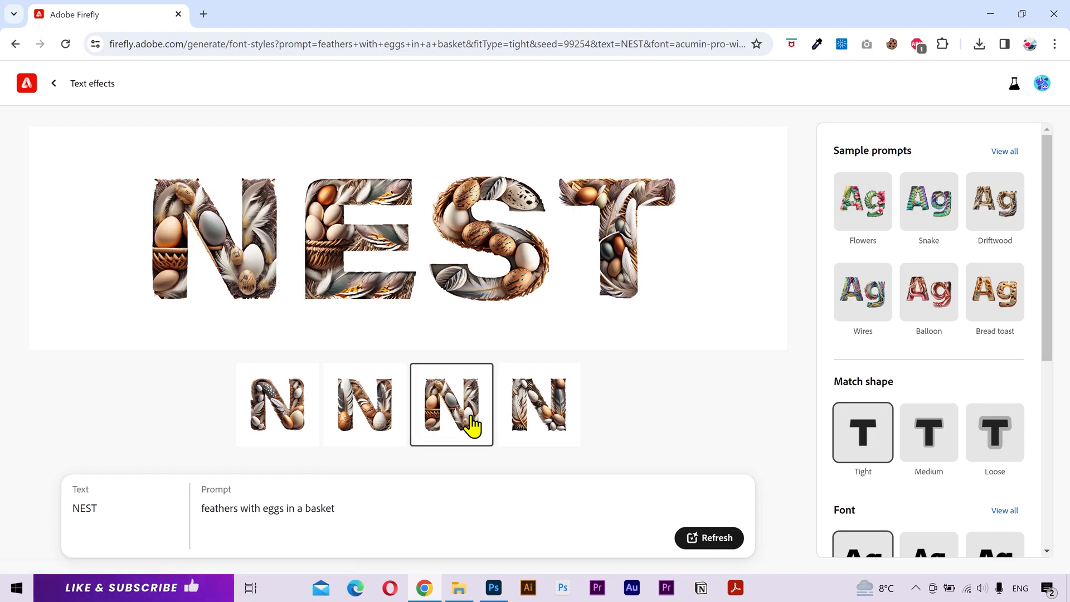
click(539, 403)
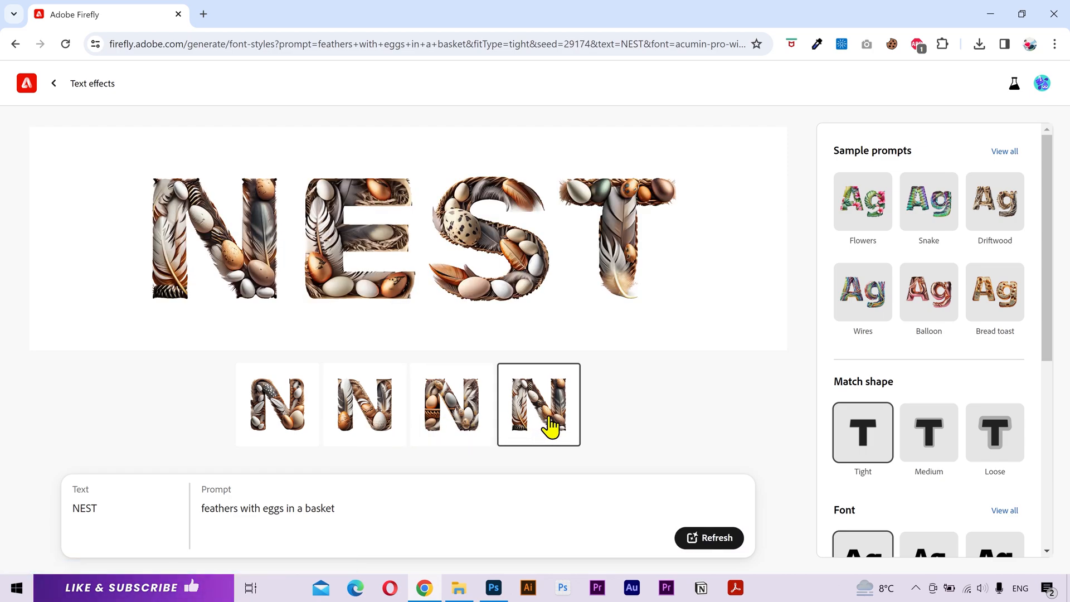
mouse_move(544, 450)
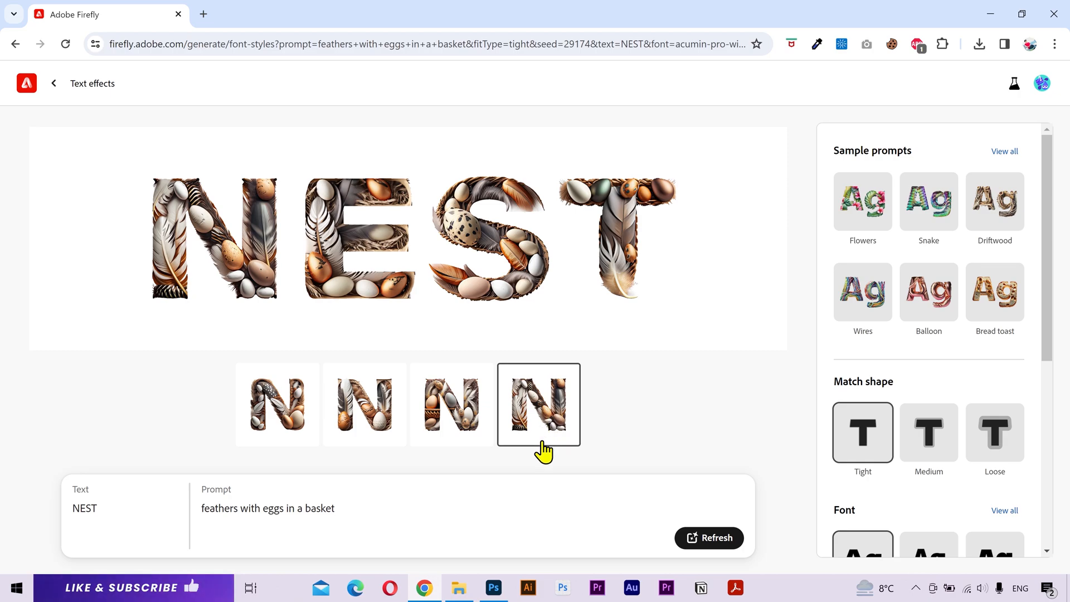
mouse_move(386, 495)
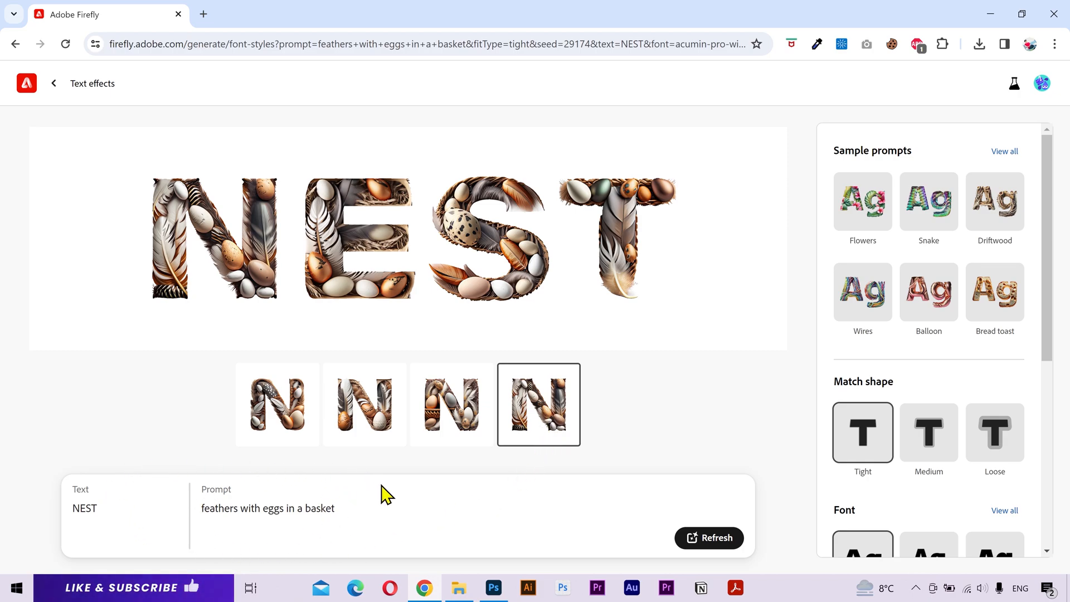
mouse_move(388, 511)
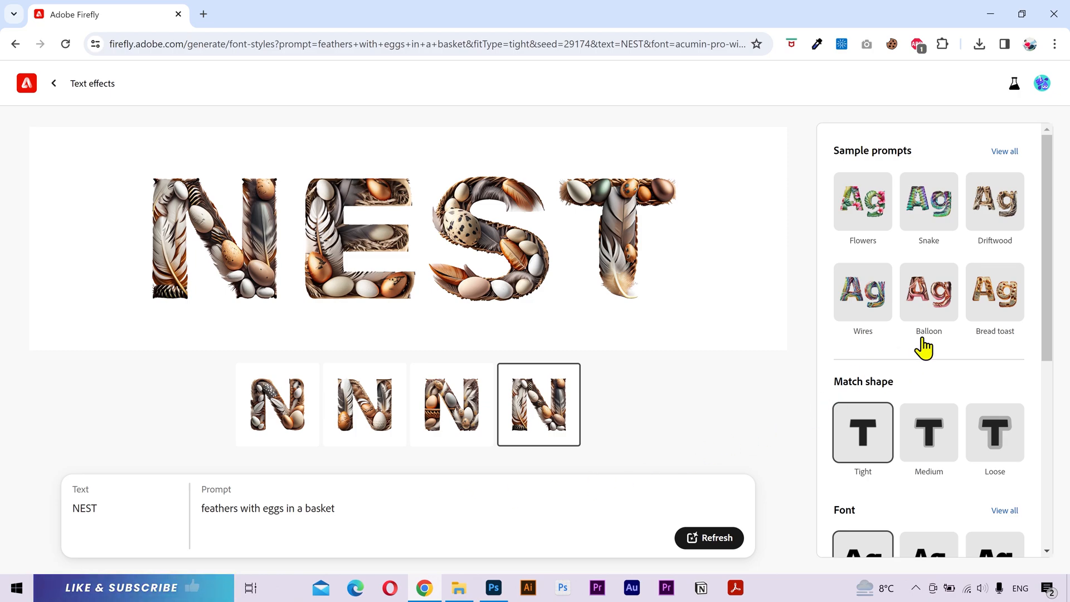
- Switch NEST to a transparent background and download it, accepting the content credentials notice
scroll(down, 3)
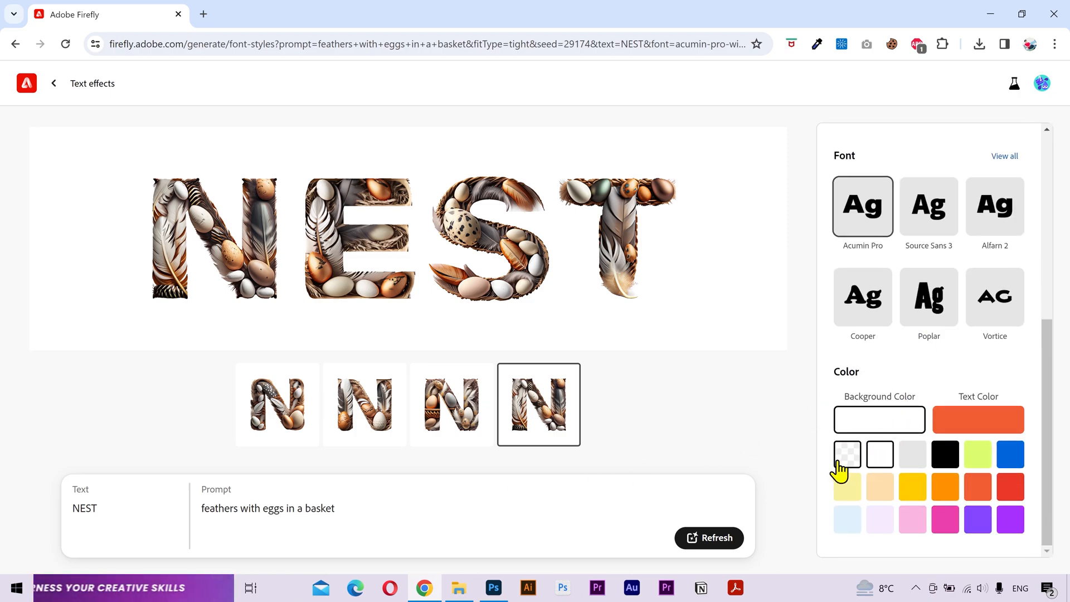
click(847, 453)
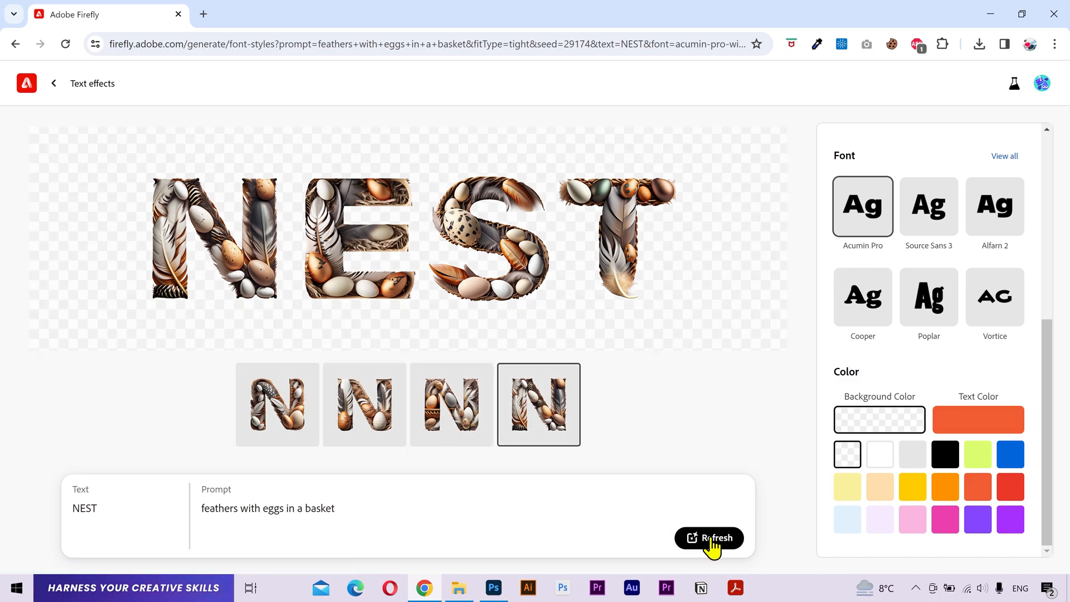
click(767, 146)
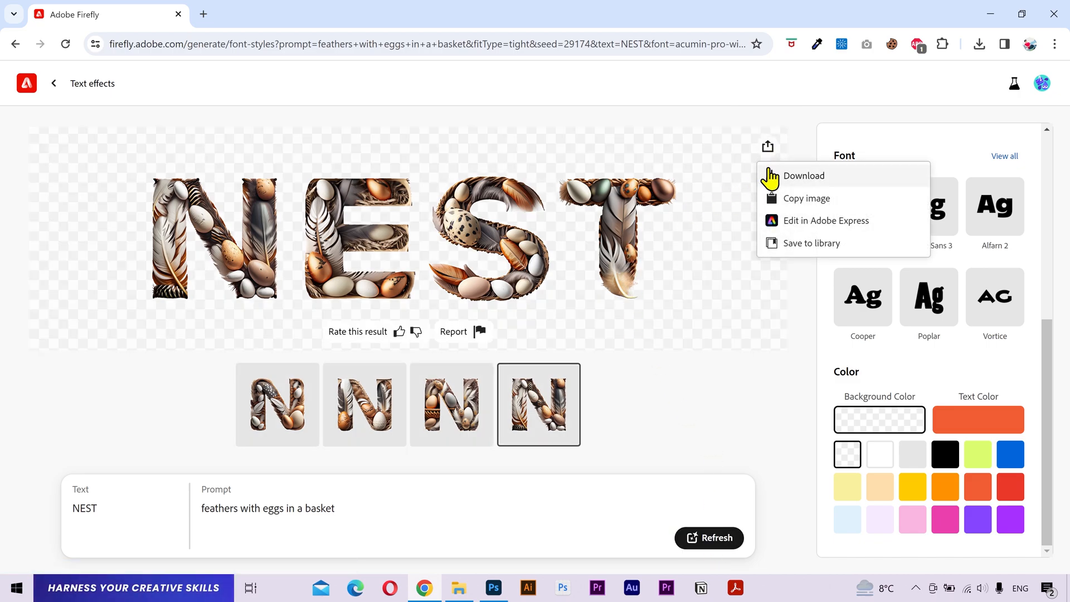
click(804, 175)
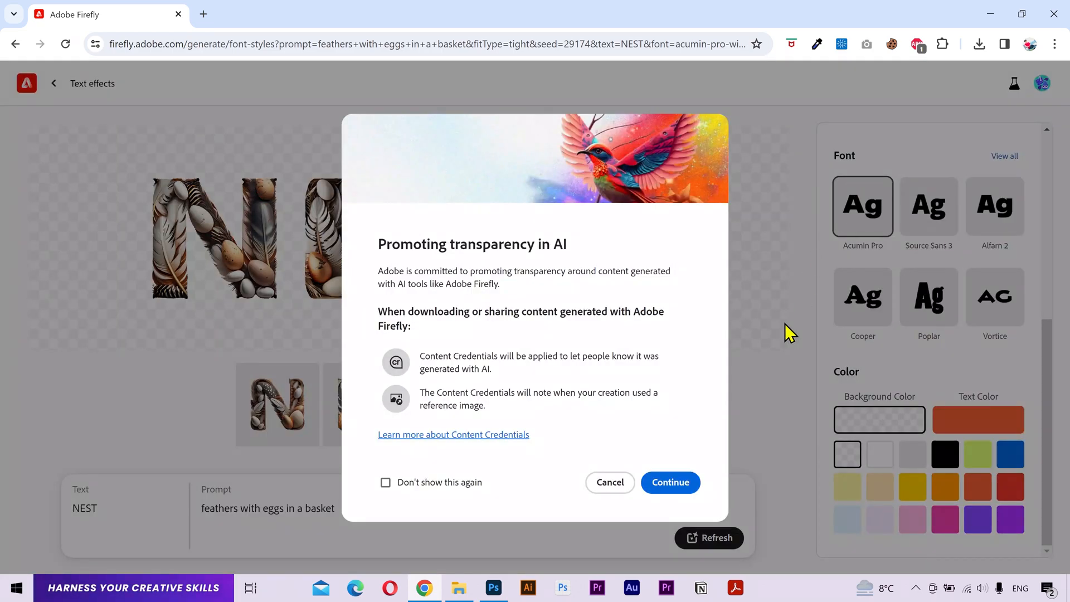
click(669, 482)
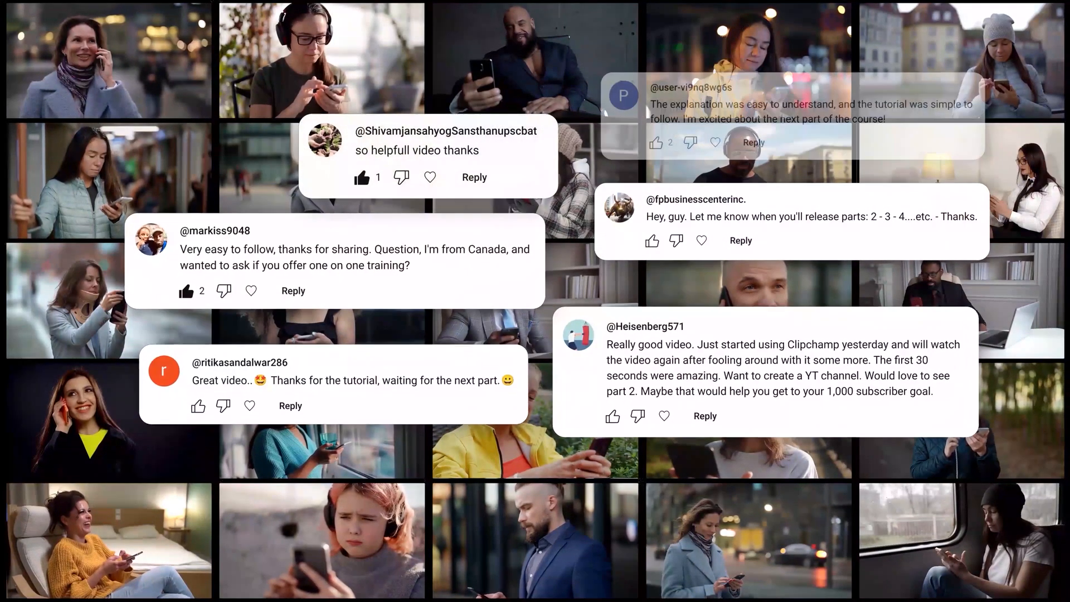
scroll(down, 3)
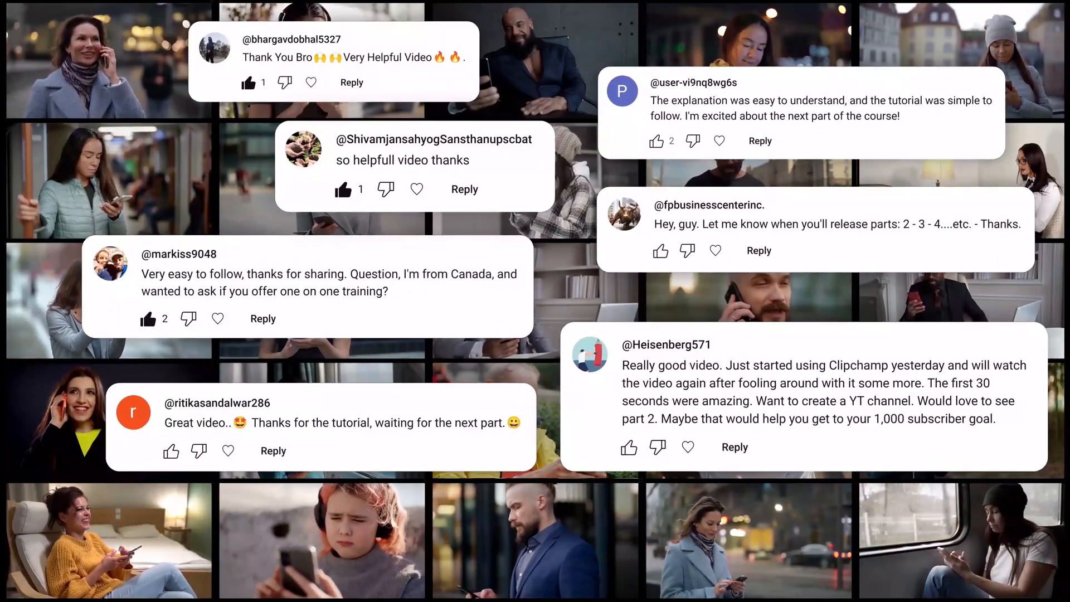